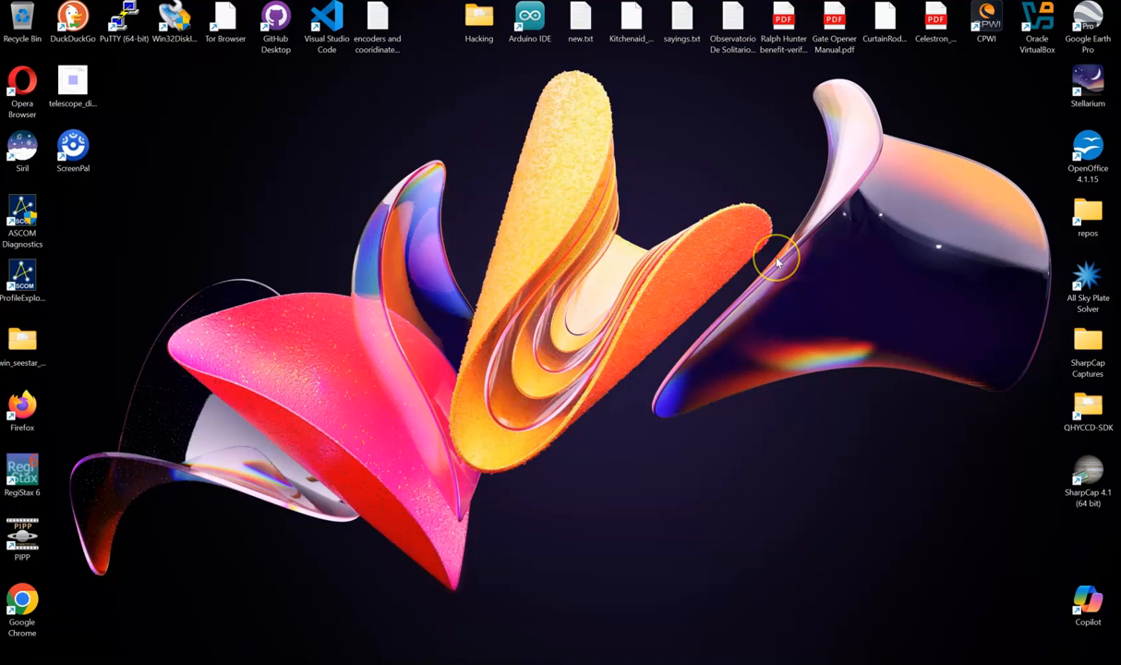
{"action": "mouse_move", "coordinate": [777, 263]}
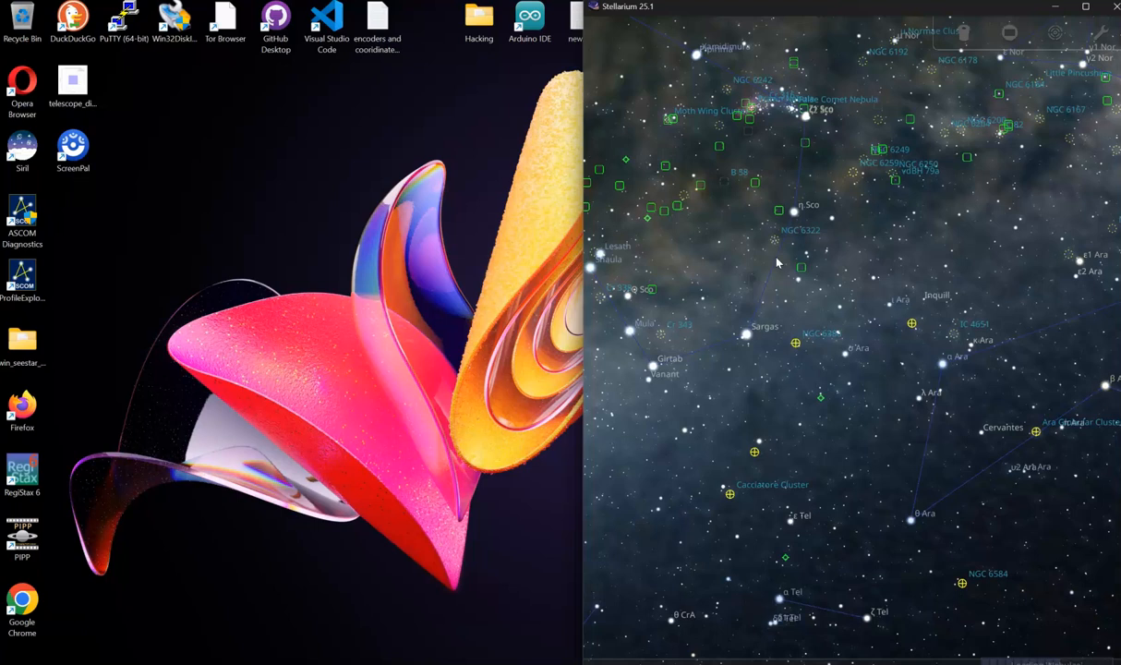
- Open Configuration on the Plugins tab and scroll the list to Telescope Control
{"action": "left_click", "coordinate": [802, 267]}
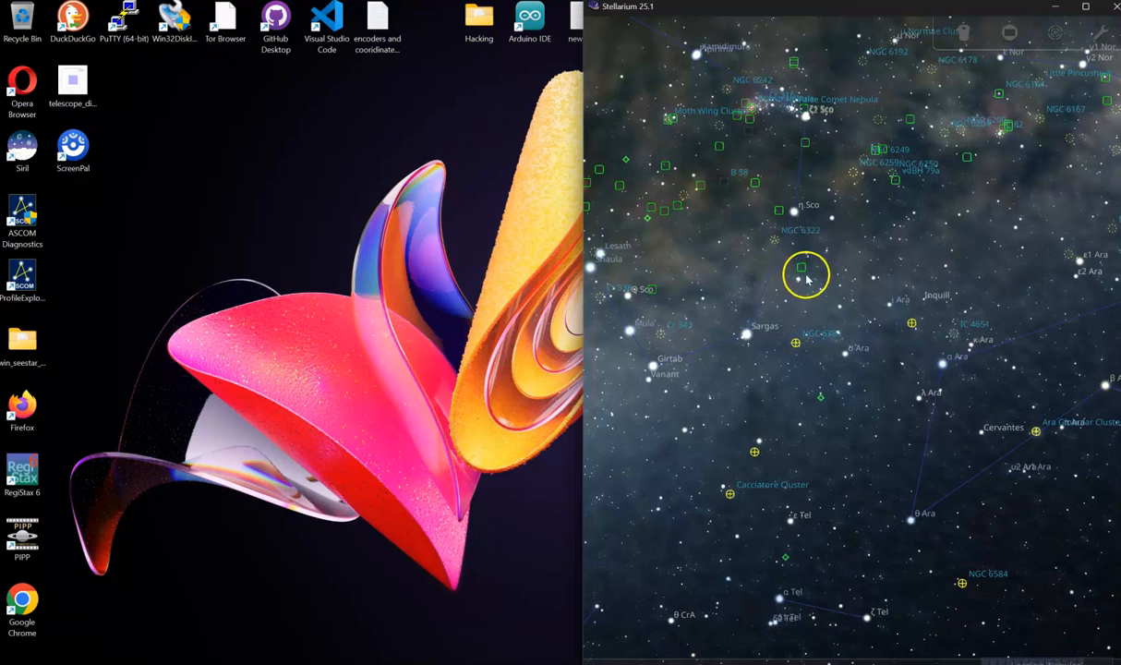
{"action": "mouse_move", "coordinate": [724, 252]}
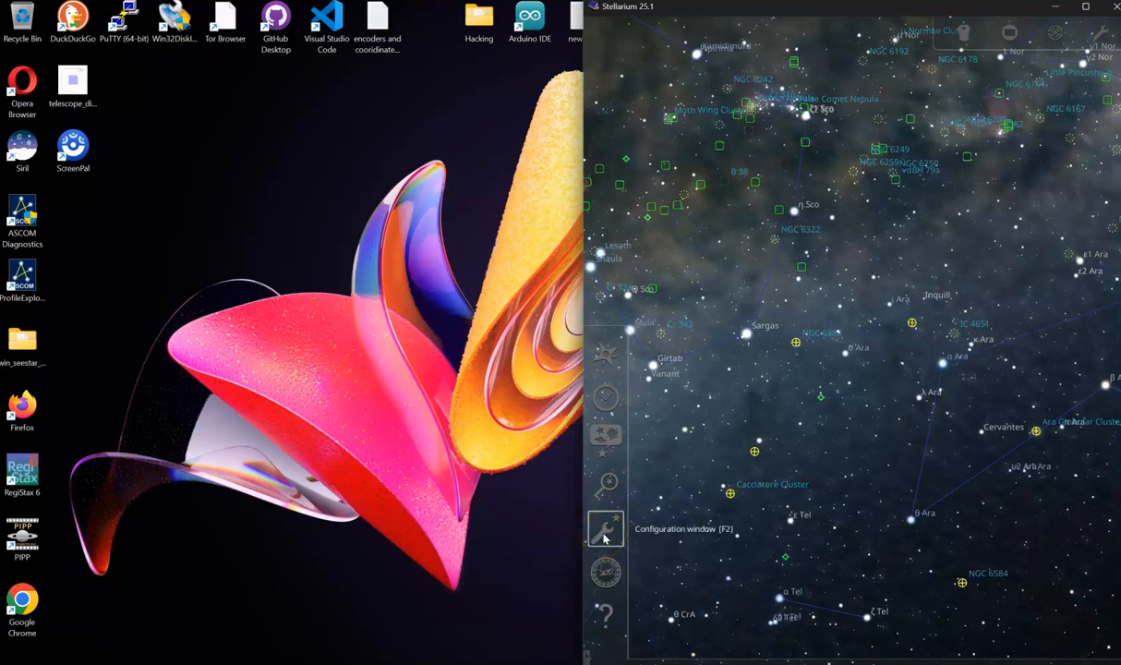
{"action": "left_click", "coordinate": [604, 528]}
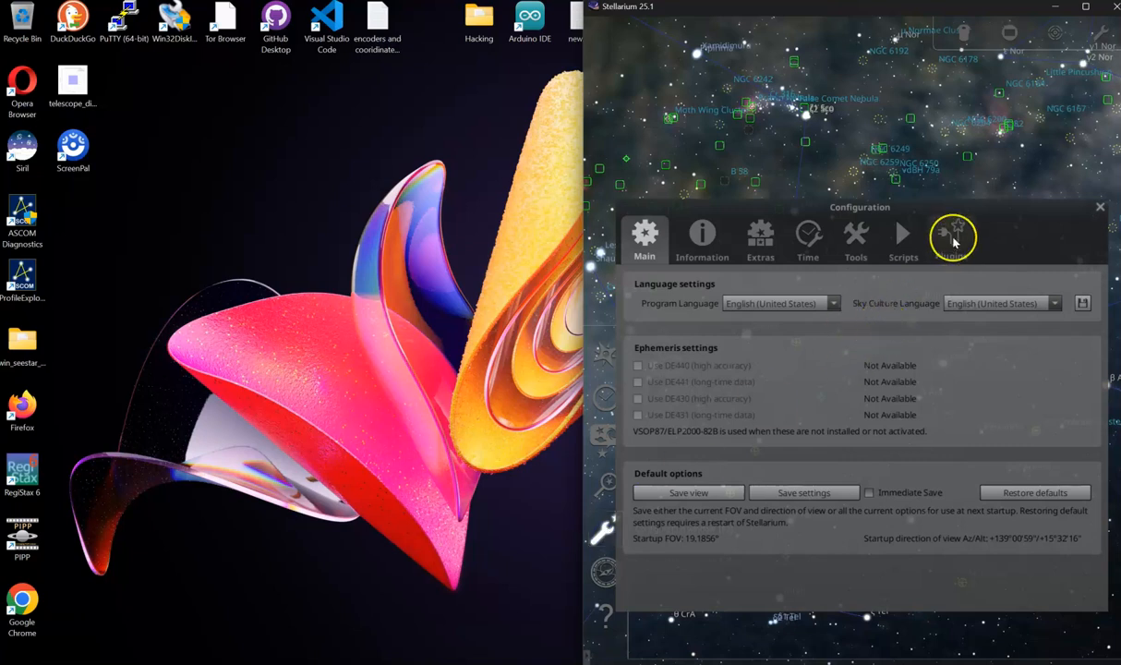
{"action": "left_click", "coordinate": [951, 236]}
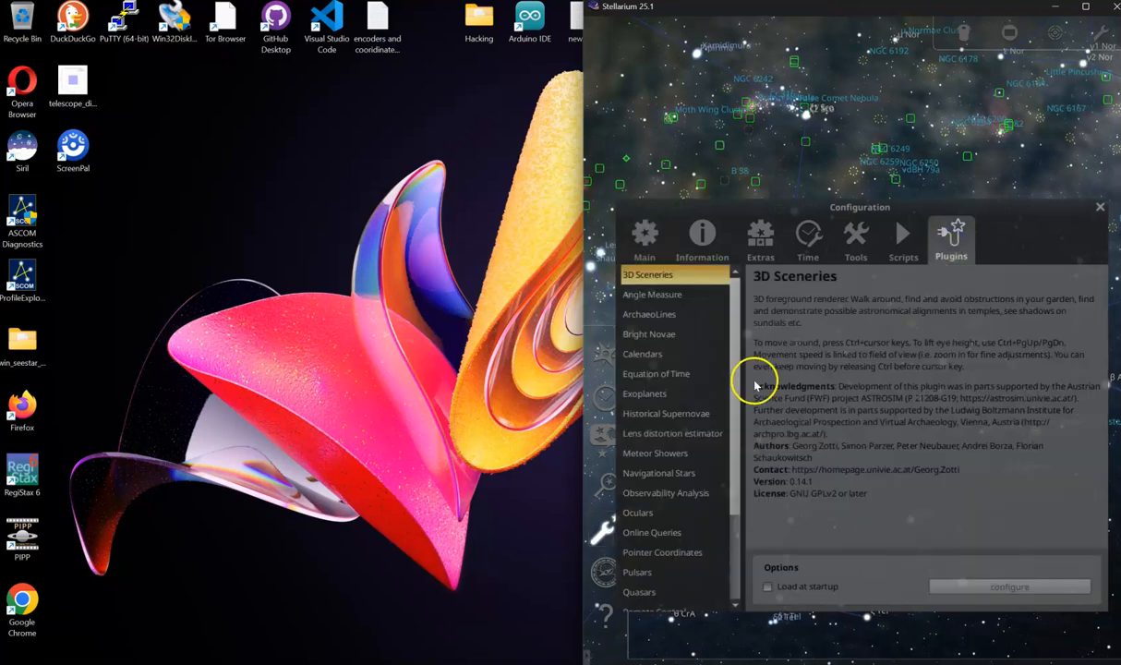
{"action": "scroll", "scroll_direction": "down", "scroll_amount": 3}
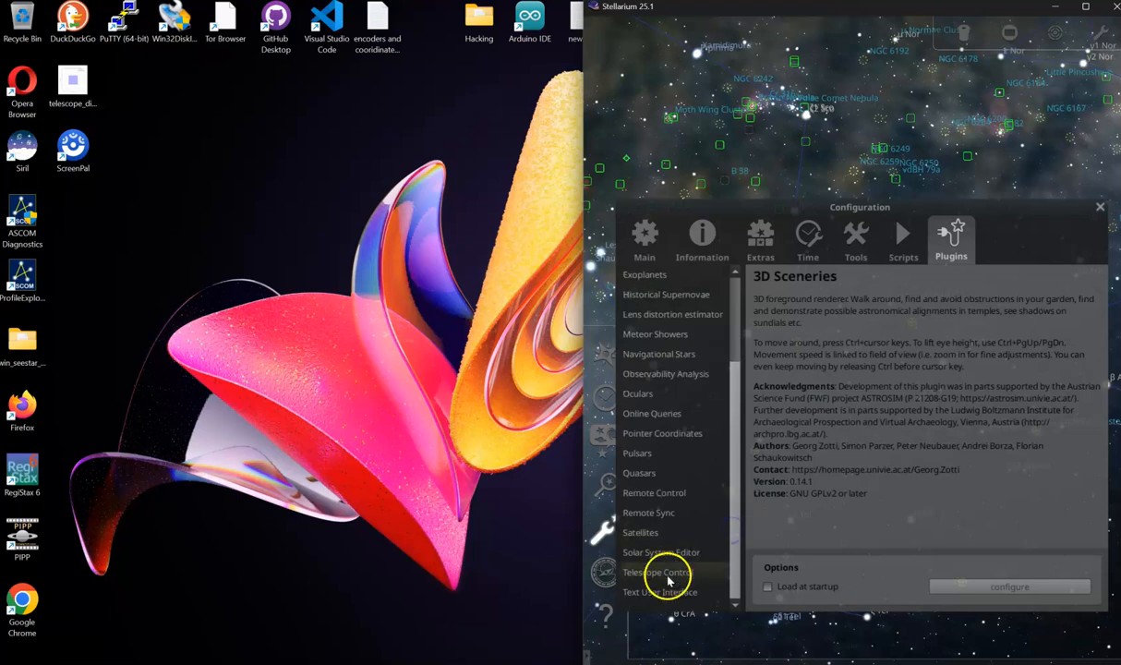
- Open Telescope Control's telescope list and disconnect Origin and Origin Schedule
{"action": "left_click", "coordinate": [656, 571]}
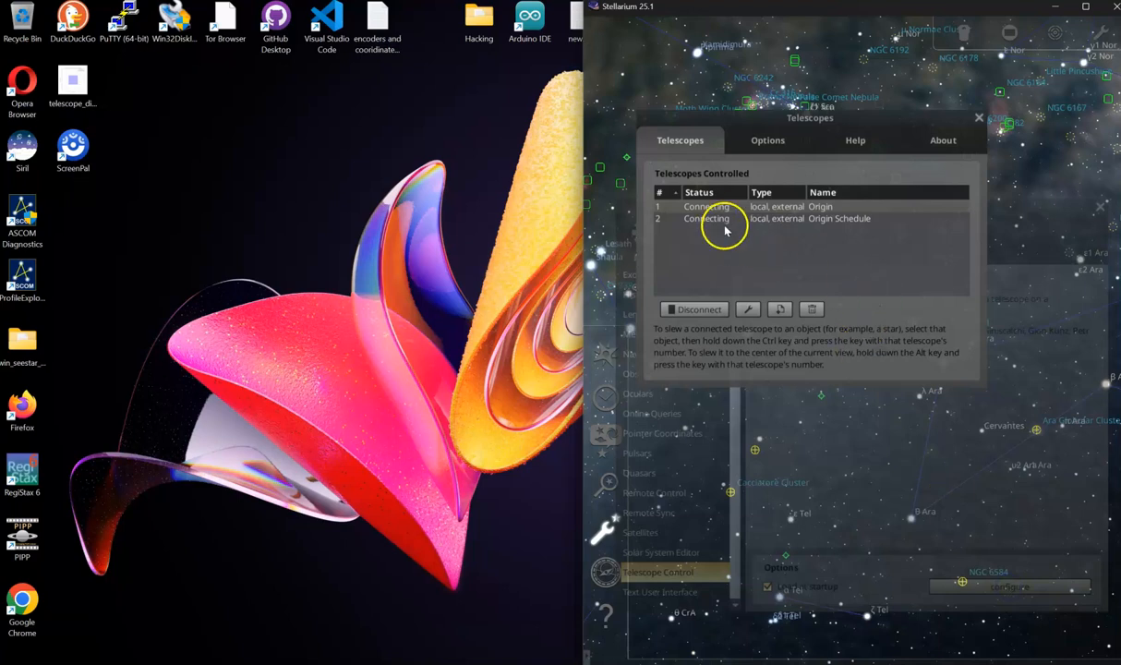
{"action": "mouse_move", "coordinate": [780, 315]}
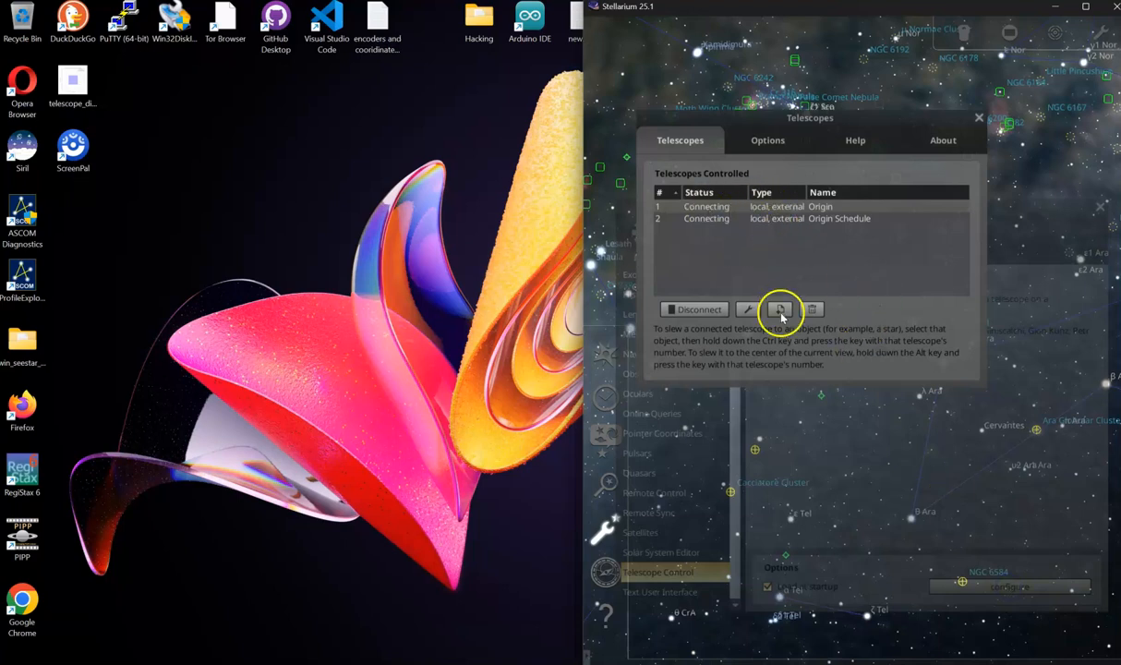
{"action": "mouse_move", "coordinate": [780, 309]}
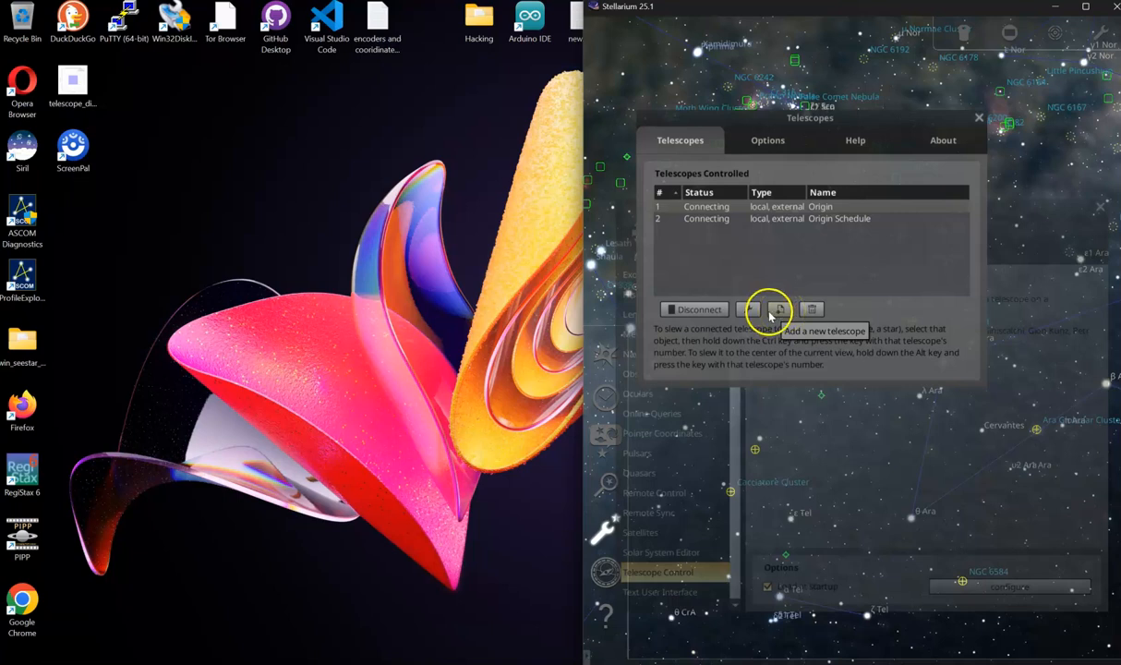
{"action": "mouse_move", "coordinate": [706, 314]}
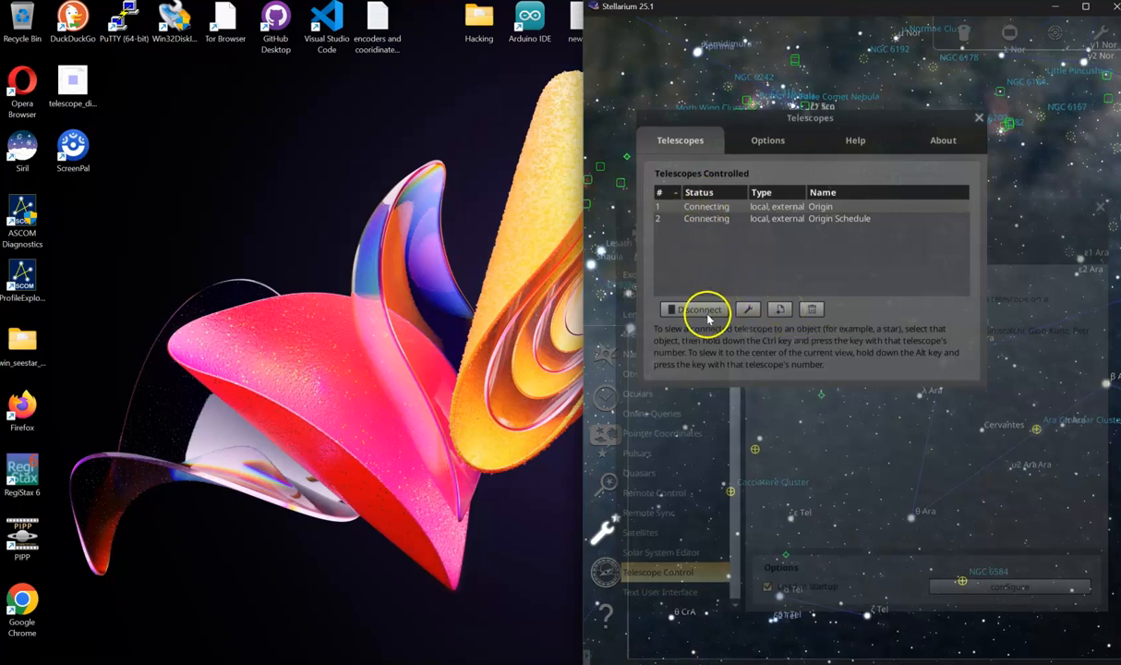
{"action": "left_click", "coordinate": [697, 309]}
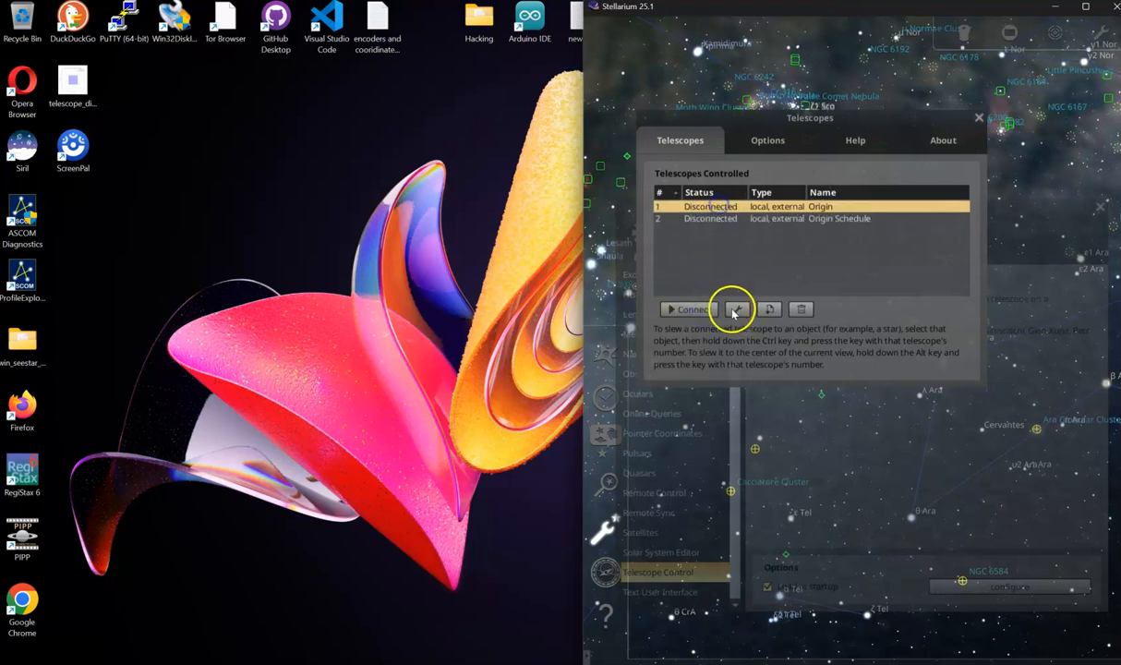
- Review Origin's settings: external control, connect at startup, localhost port 10001, field-of-view circles
{"action": "left_click", "coordinate": [735, 309]}
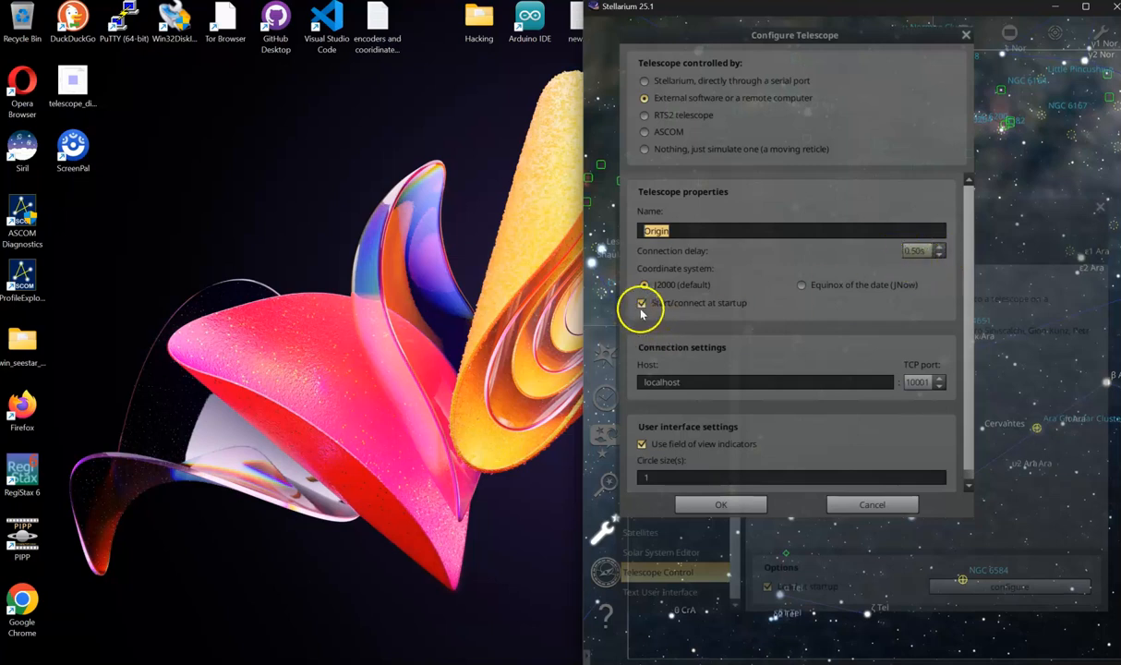
{"action": "mouse_move", "coordinate": [642, 309]}
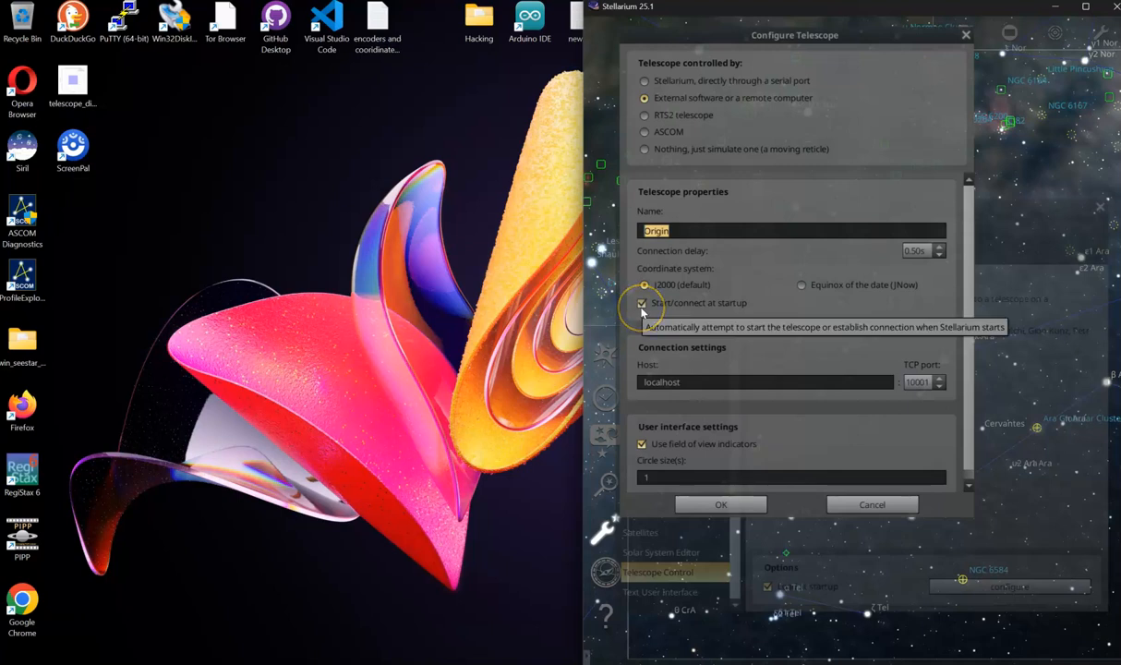
{"action": "mouse_move", "coordinate": [688, 381]}
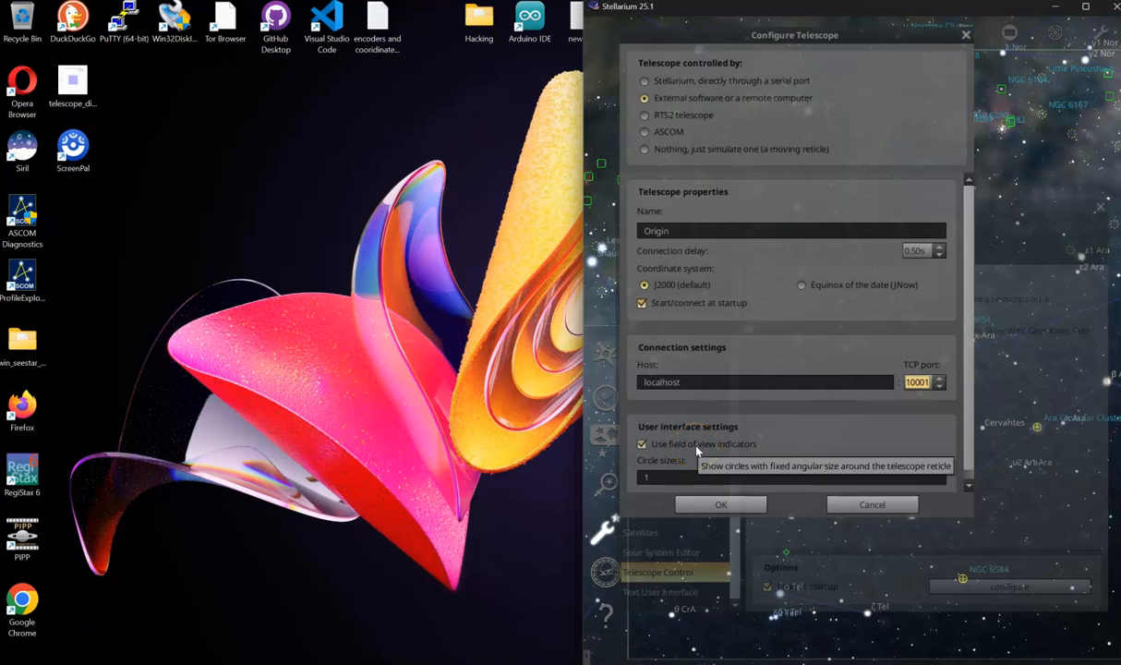
{"action": "left_click", "coordinate": [791, 477]}
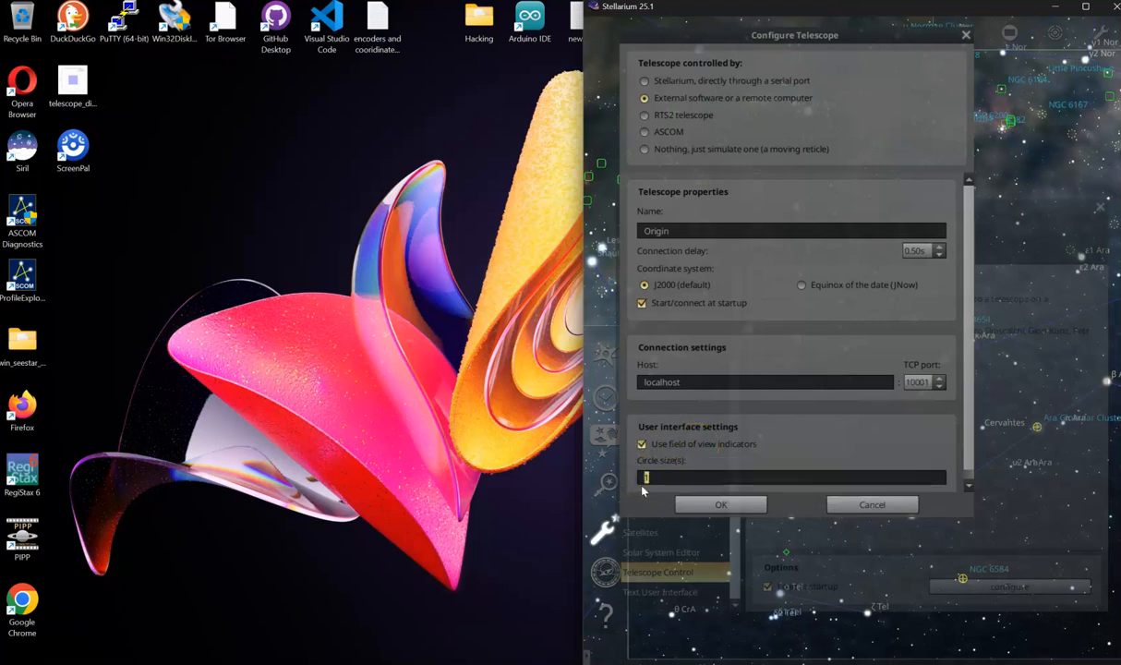
{"action": "mouse_move", "coordinate": [777, 344]}
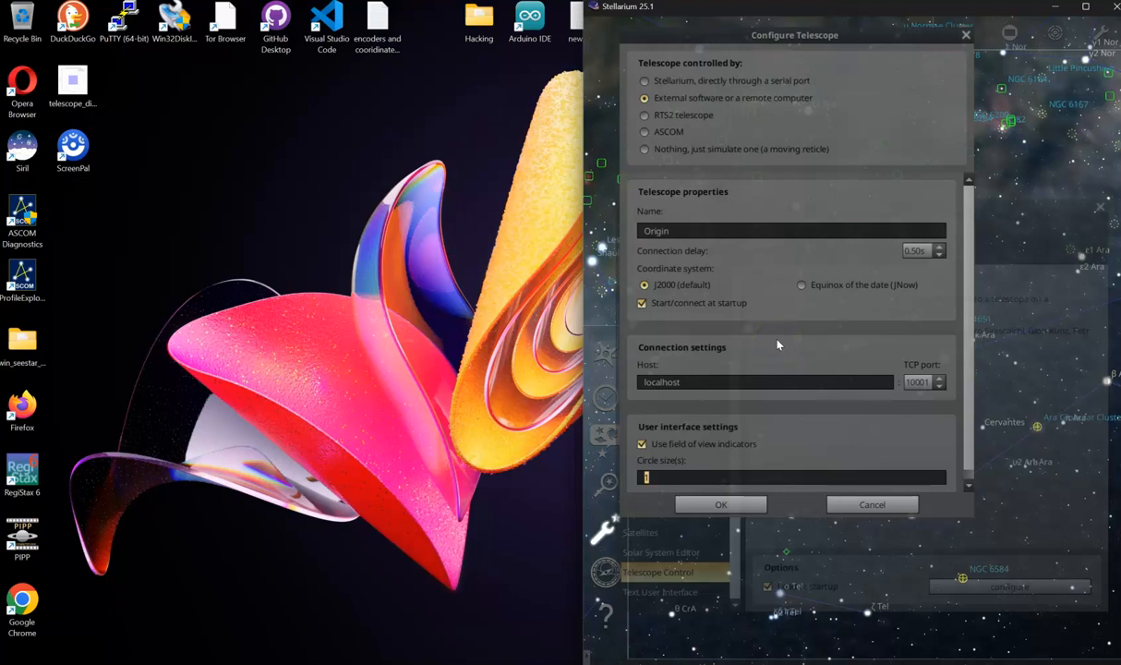
{"action": "mouse_move", "coordinate": [723, 473]}
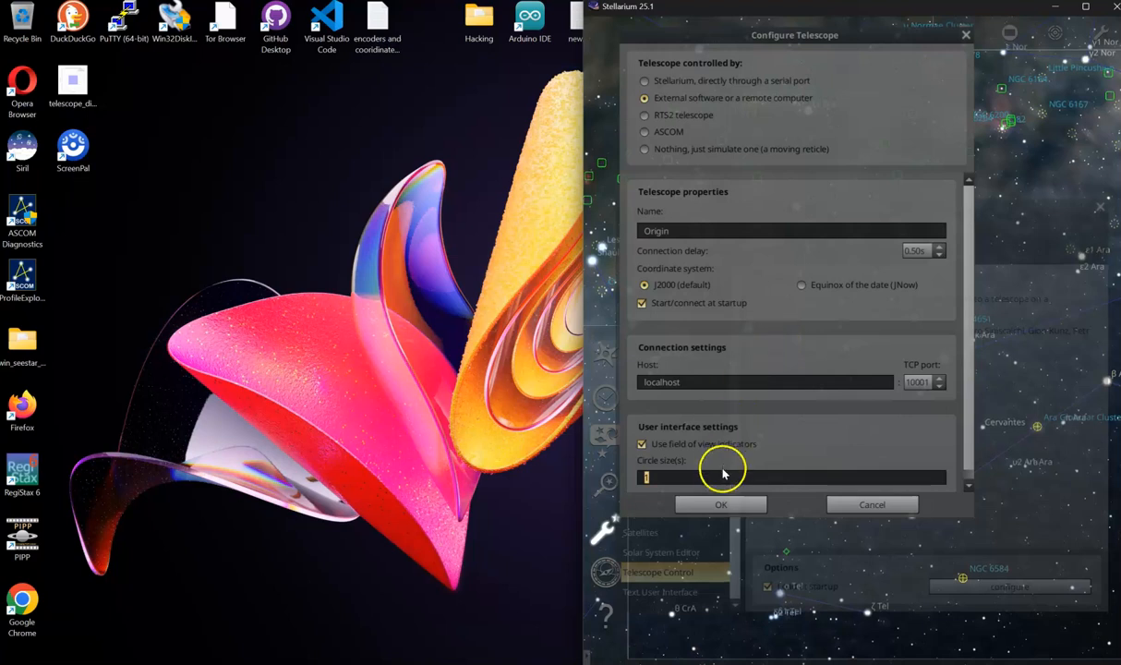
- Confirm Origin, then set Origin Schedule to connect at startup on localhost port 10002
{"action": "left_click", "coordinate": [721, 504]}
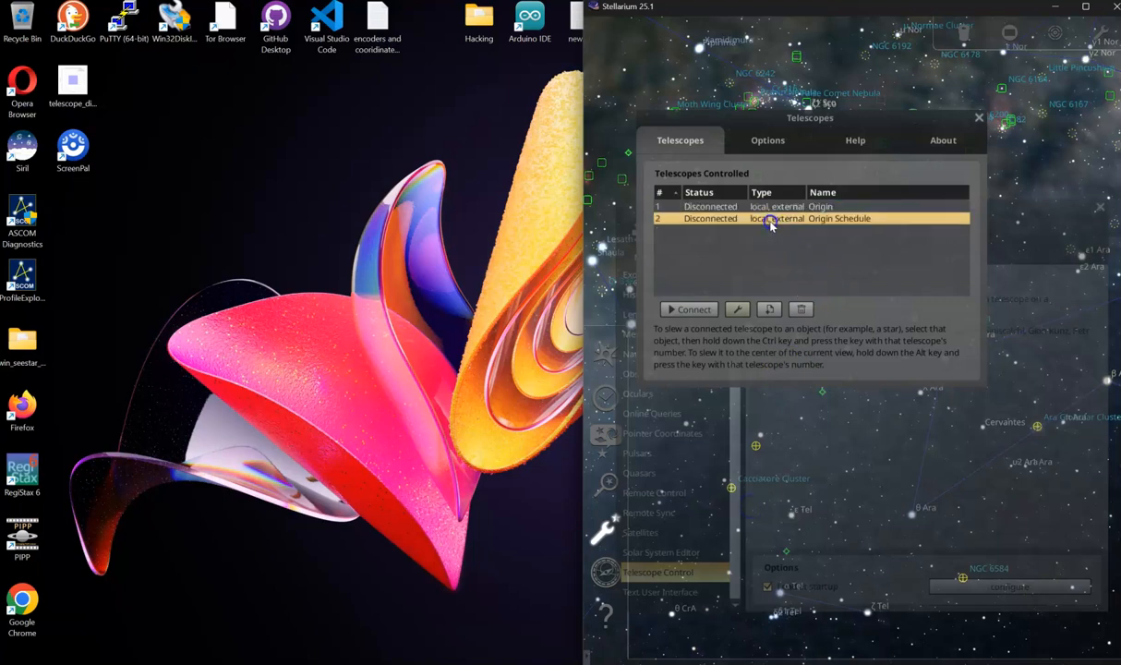
{"action": "left_click", "coordinate": [737, 308]}
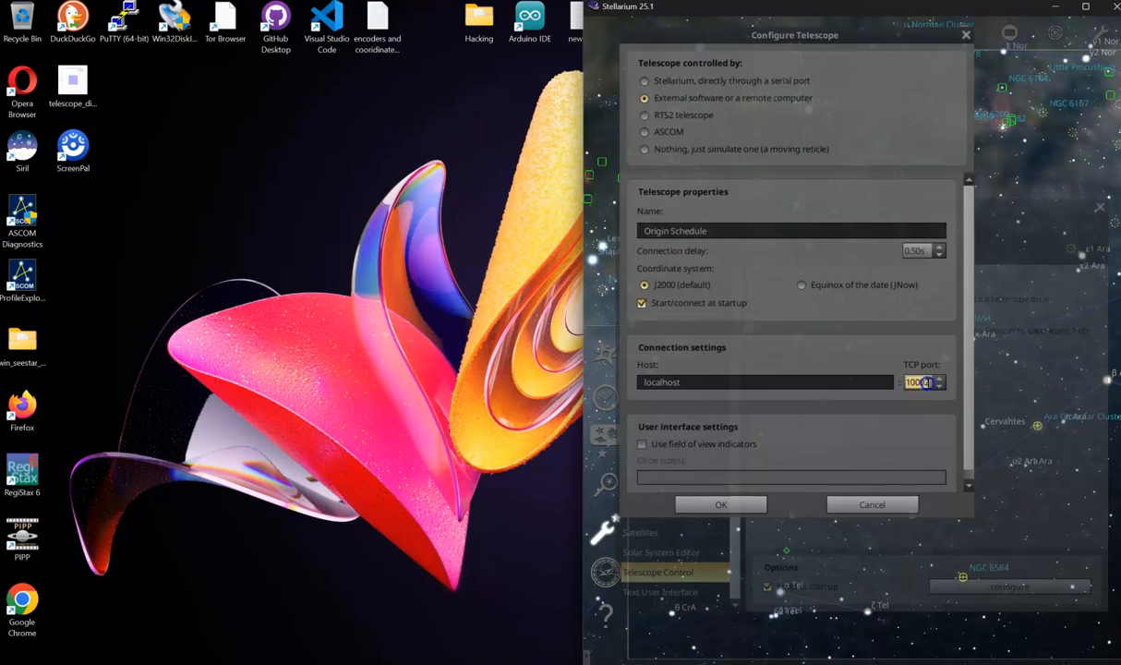
{"action": "left_click", "coordinate": [919, 382]}
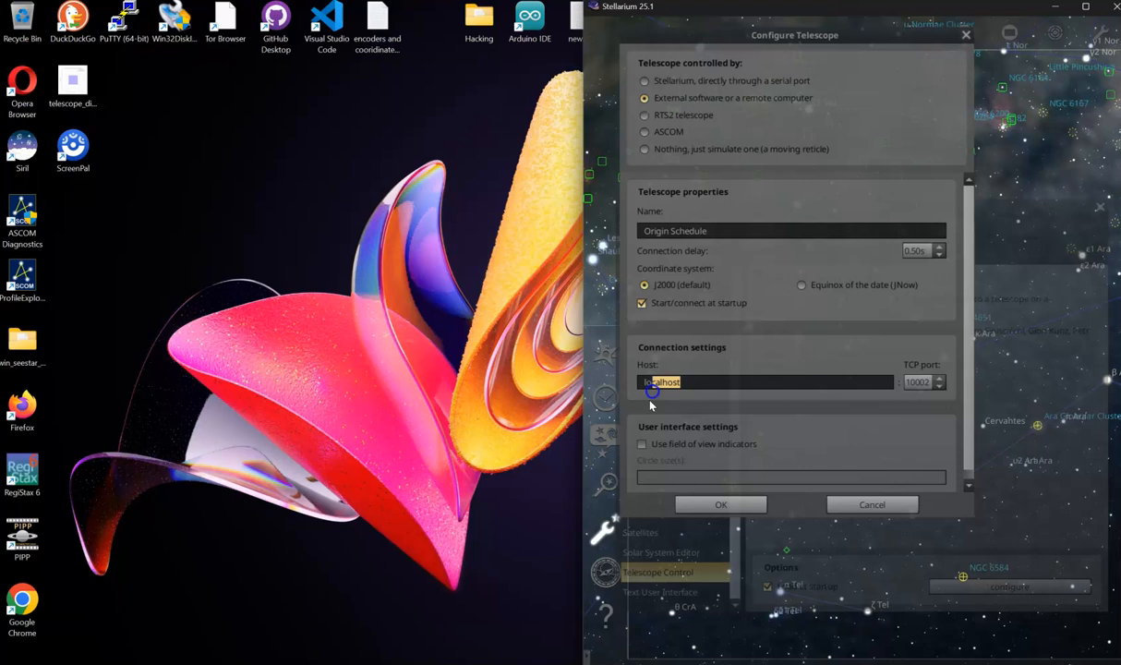
{"action": "mouse_move", "coordinate": [644, 444]}
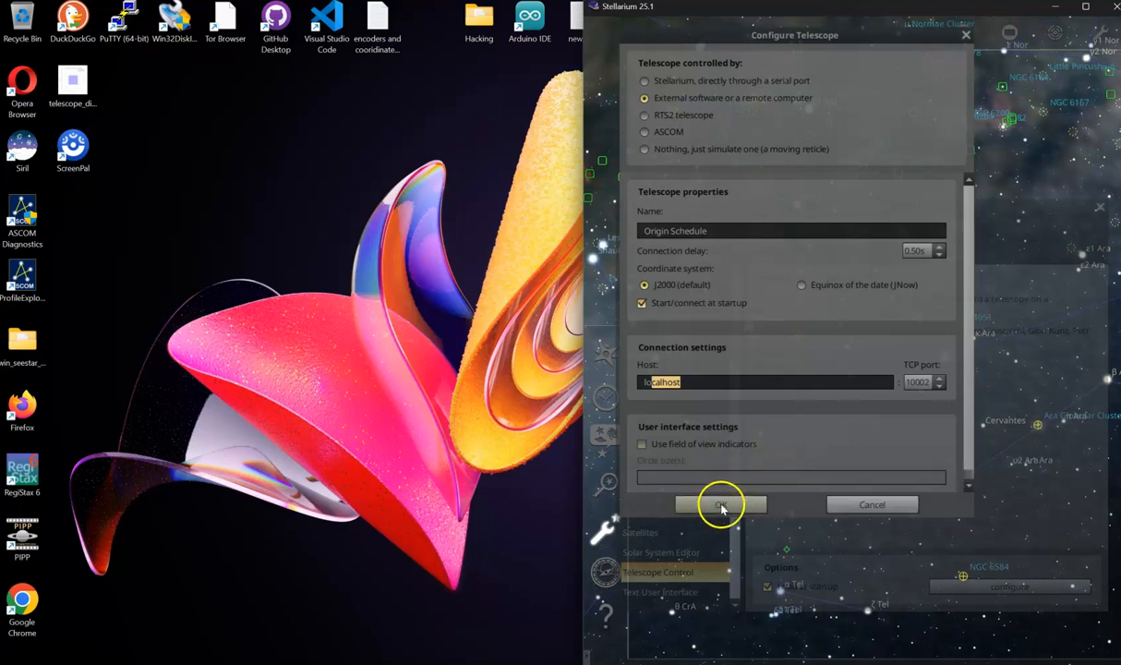
- Confirm Origin Schedule, connect both telescopes, and close the Telescopes window
{"action": "left_click", "coordinate": [721, 504]}
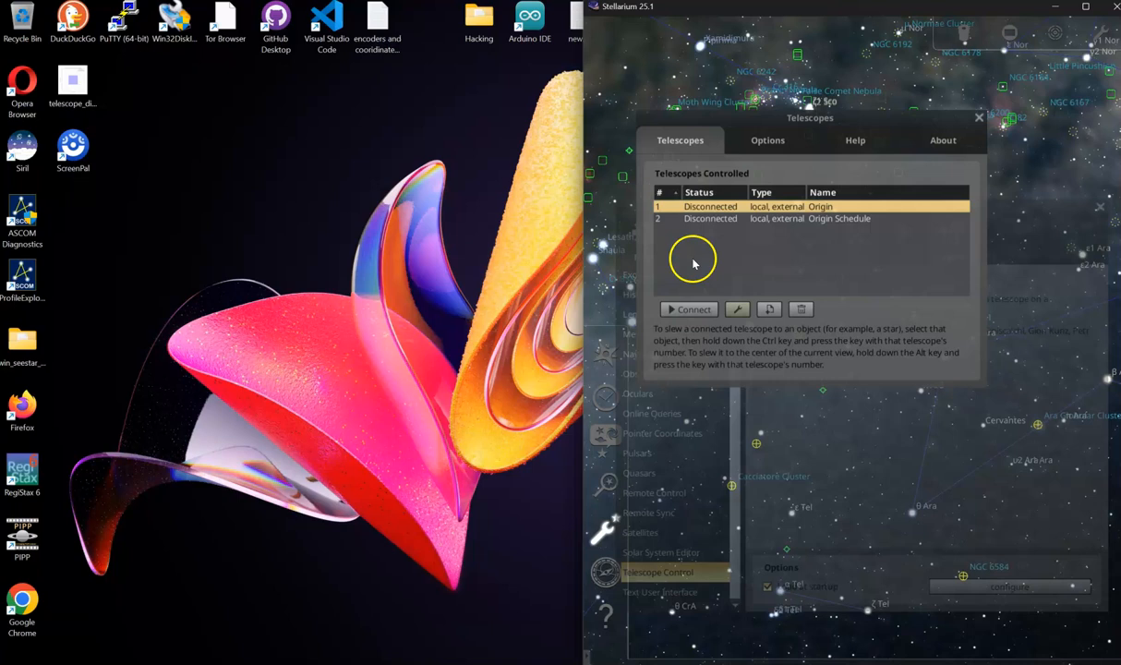
{"action": "left_click", "coordinate": [689, 308]}
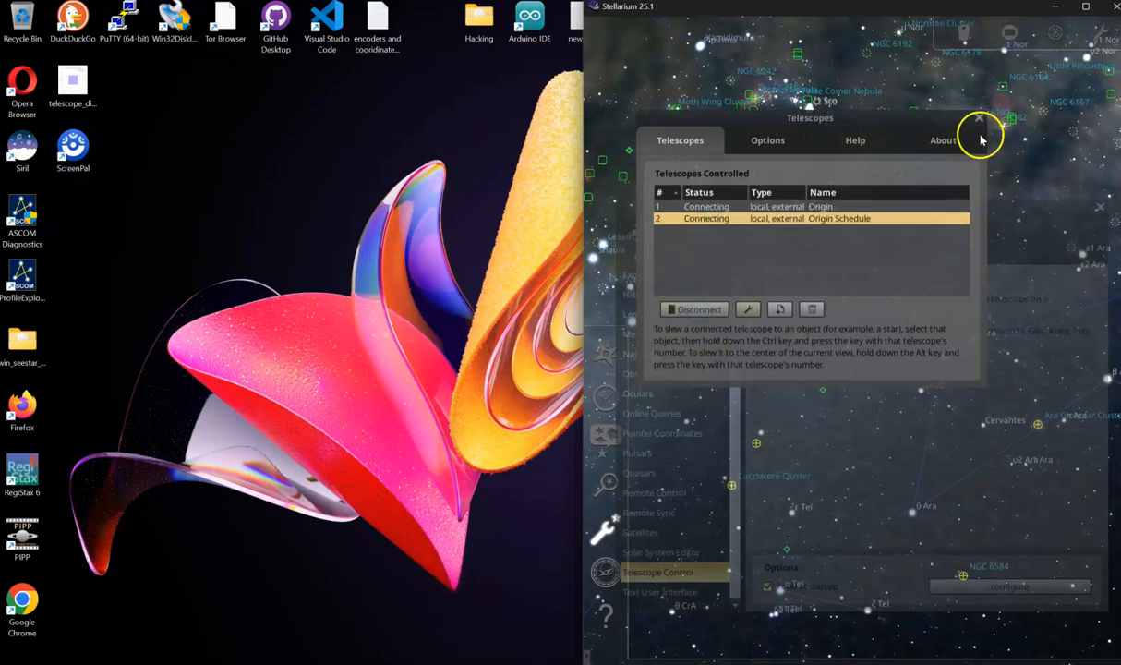
{"action": "left_click", "coordinate": [979, 120]}
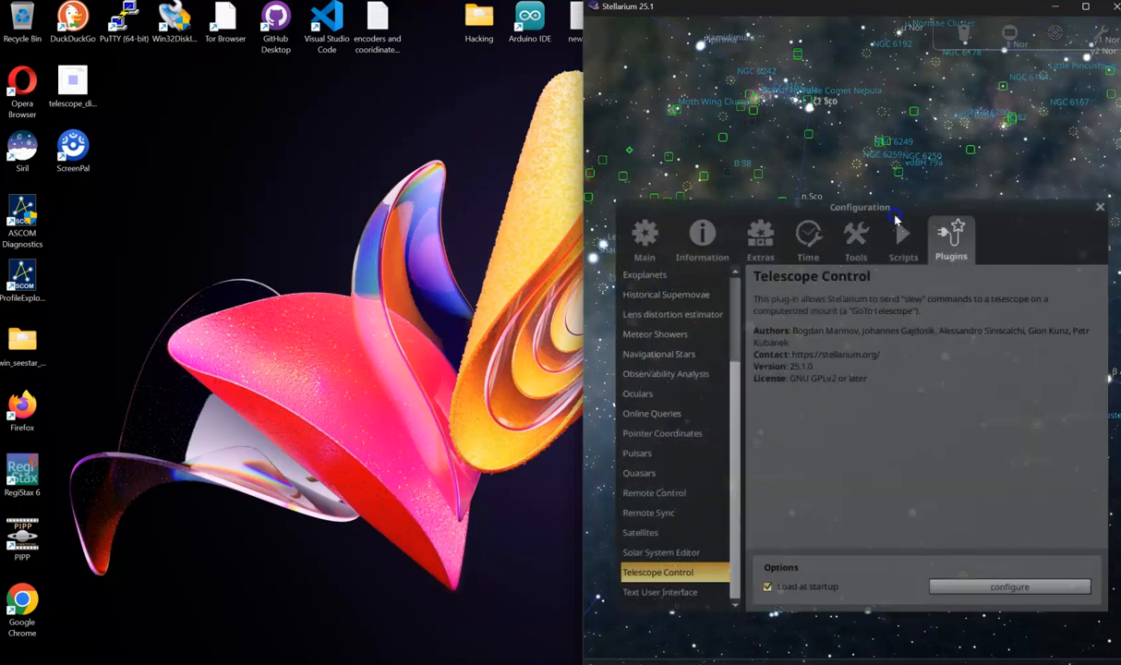
{"action": "mouse_move", "coordinate": [1098, 208]}
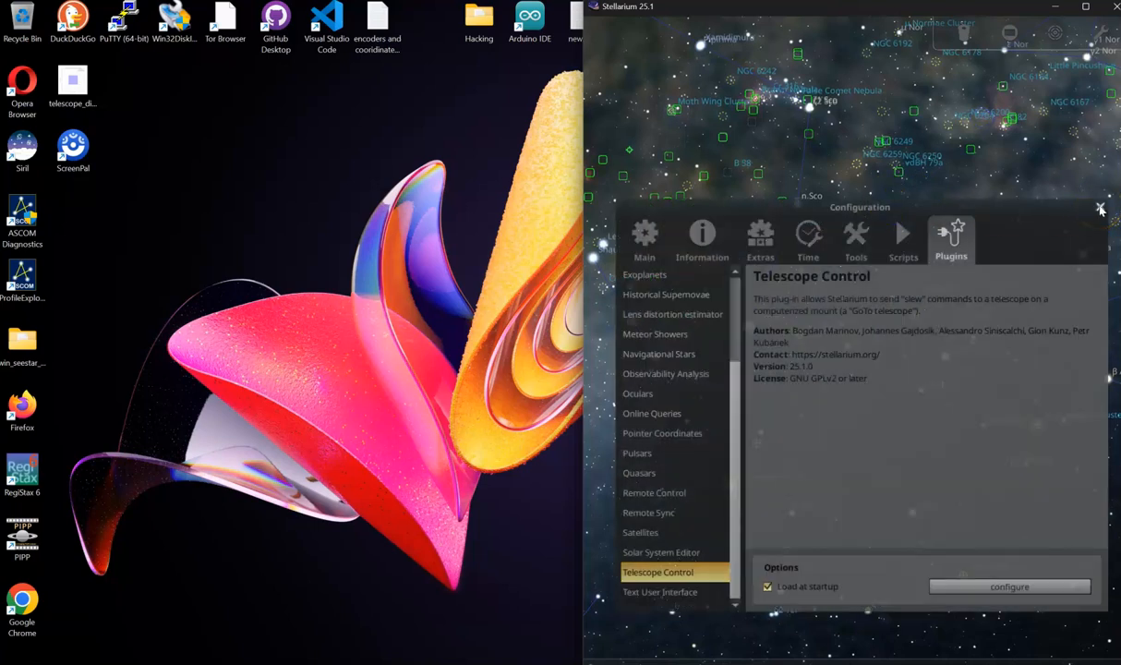
{"action": "mouse_move", "coordinate": [1045, 206]}
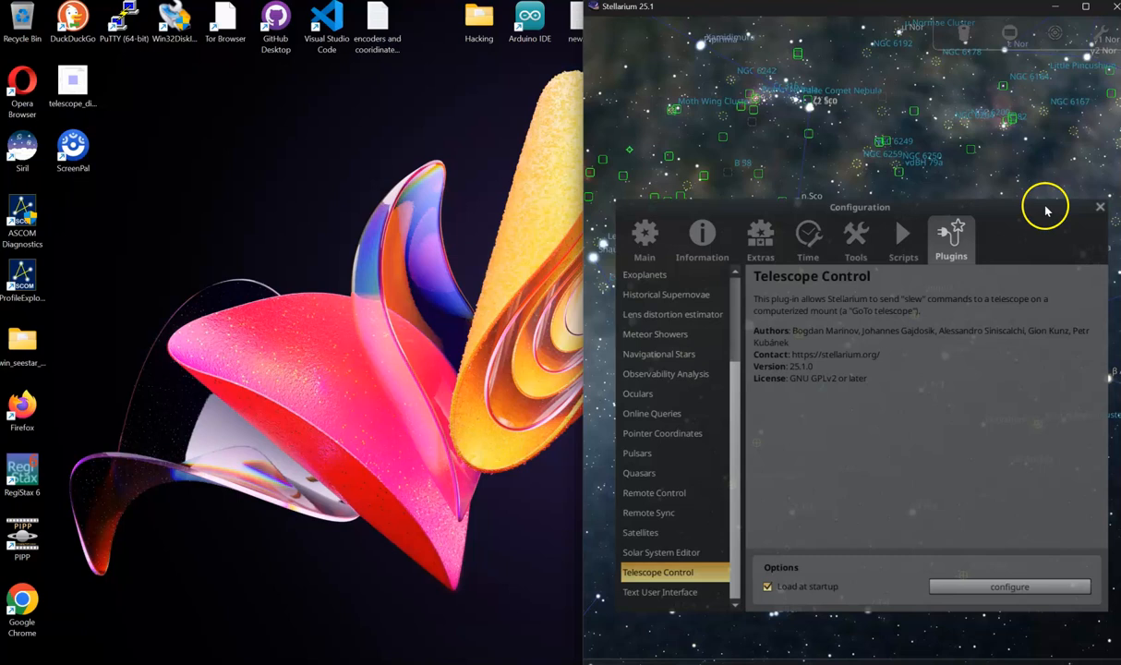
- Nudge the Configuration window upward and close it
{"action": "left_click_drag", "start_coordinate": [858, 207], "coordinate": [858, 185]}
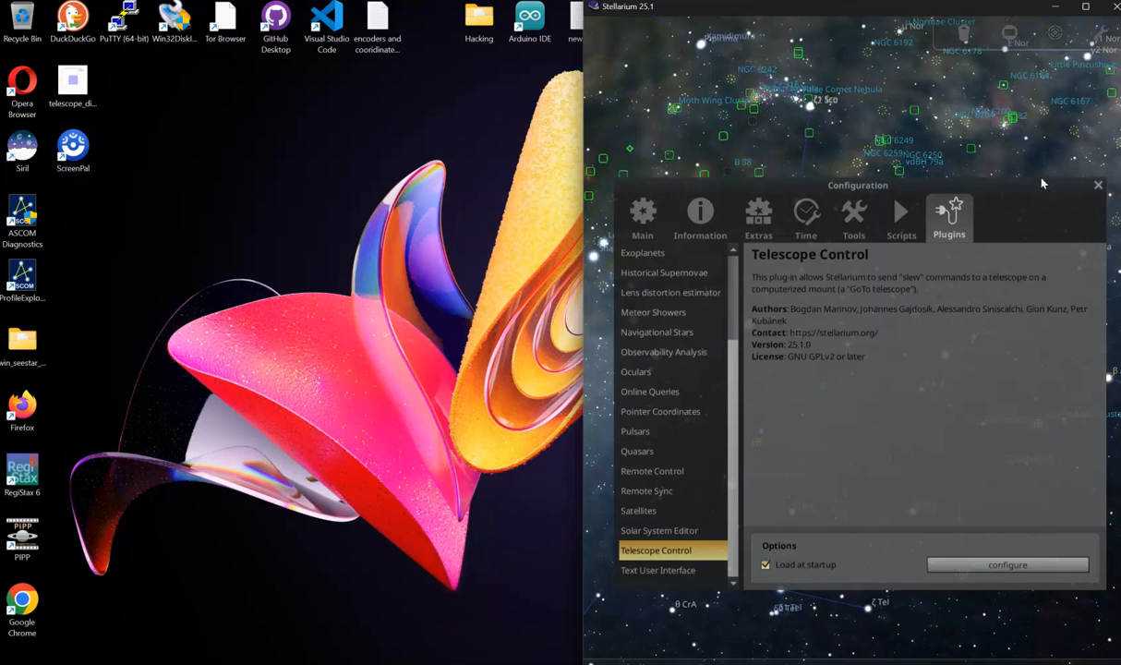
{"action": "left_click", "coordinate": [1098, 184]}
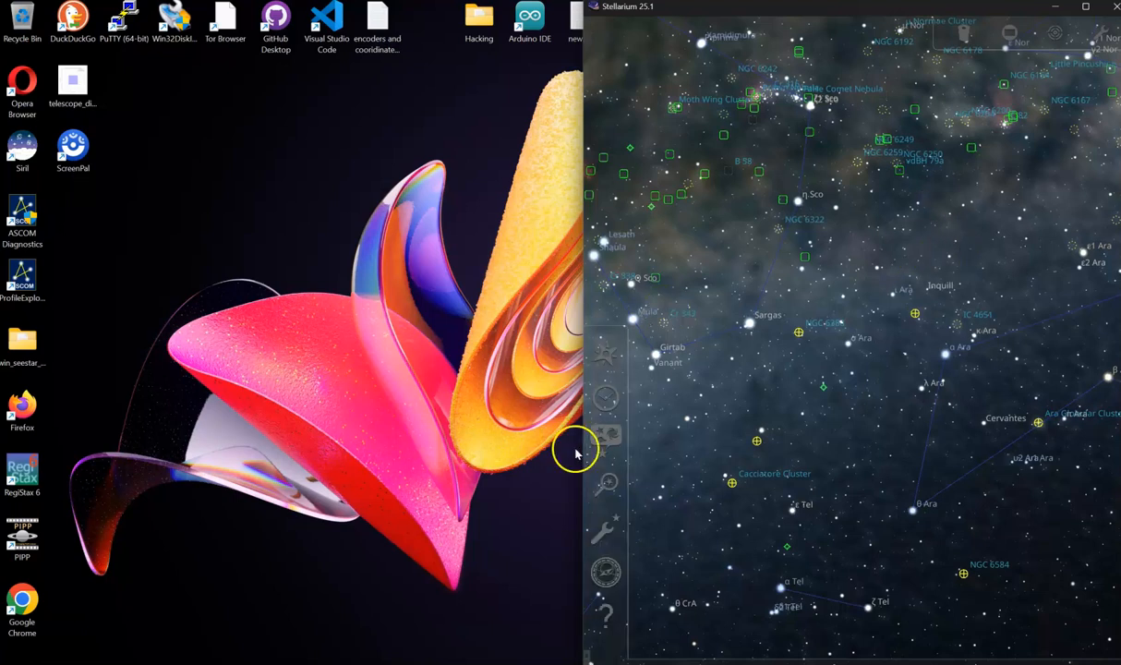
{"action": "mouse_move", "coordinate": [607, 531]}
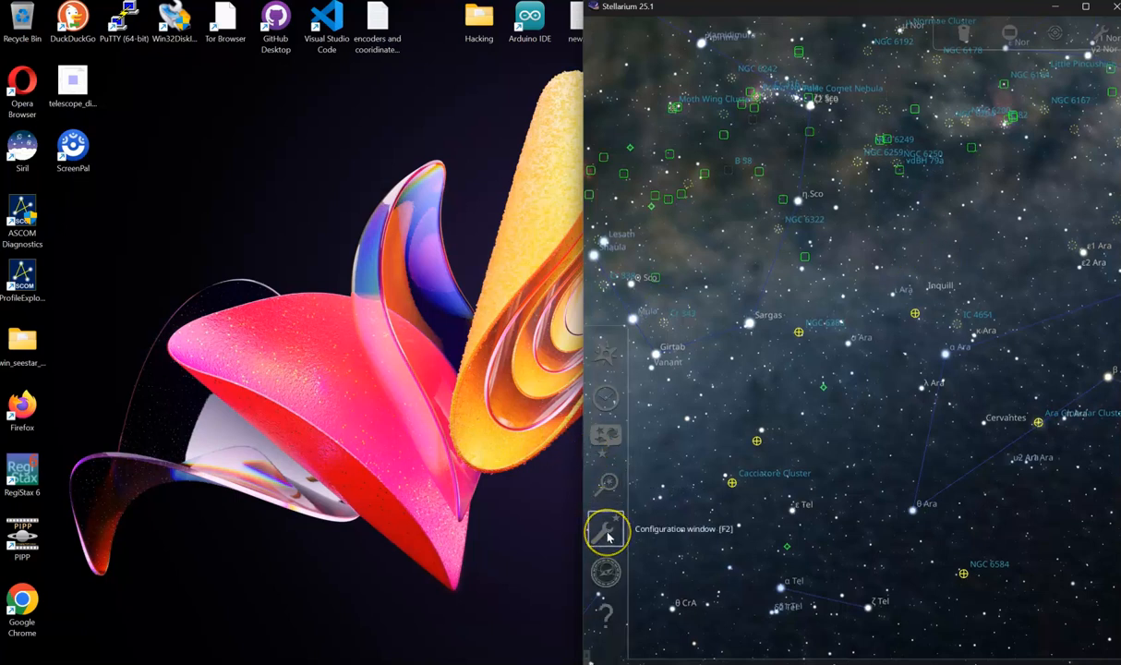
{"action": "mouse_move", "coordinate": [607, 354]}
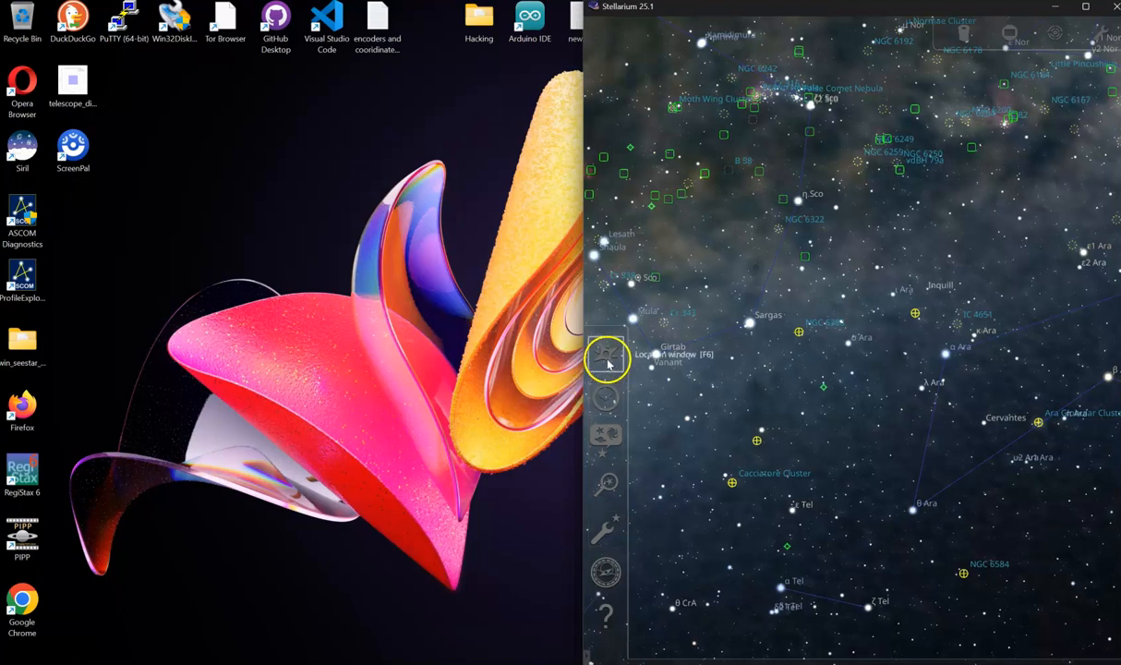
{"action": "left_click", "coordinate": [606, 354]}
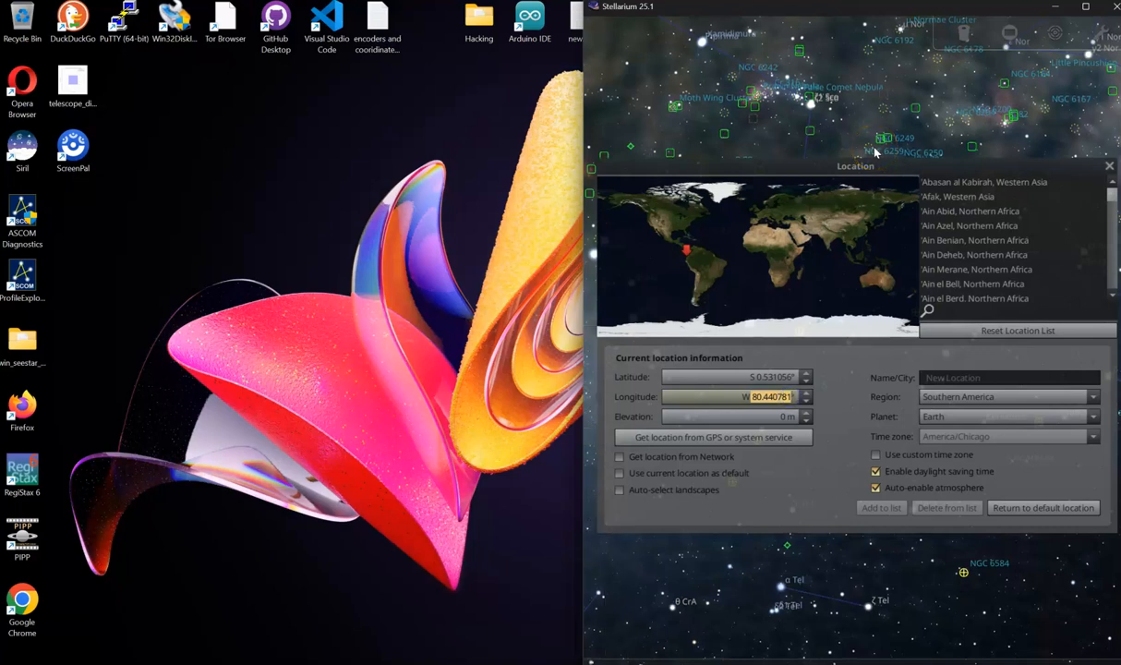
{"action": "mouse_move", "coordinate": [876, 176]}
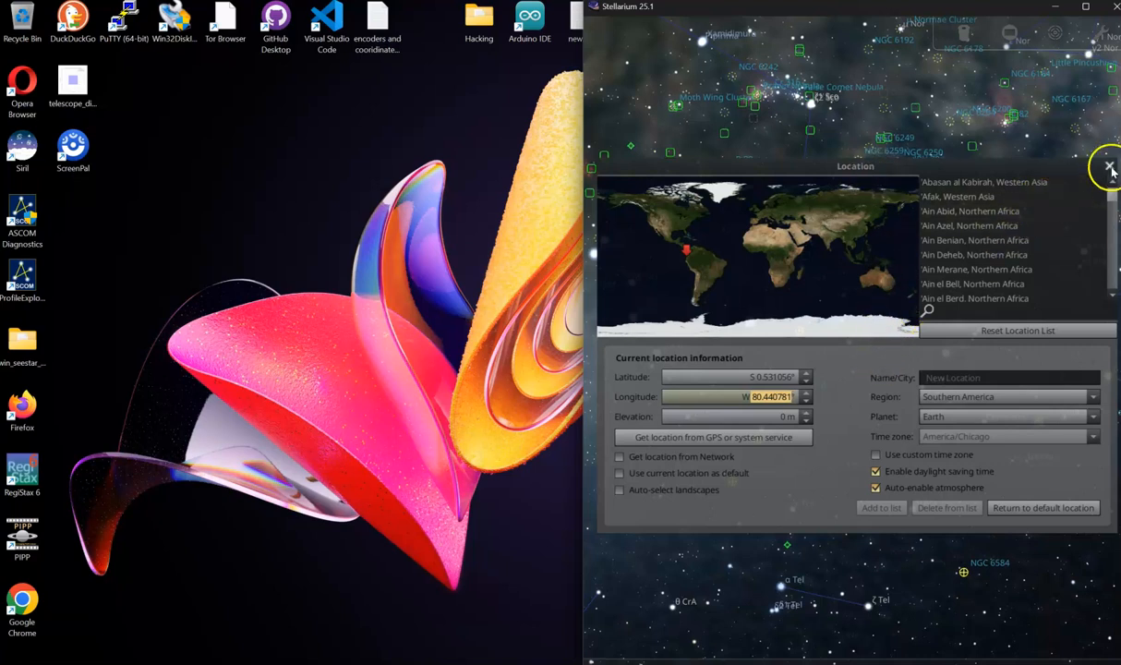
{"action": "left_click", "coordinate": [1111, 166]}
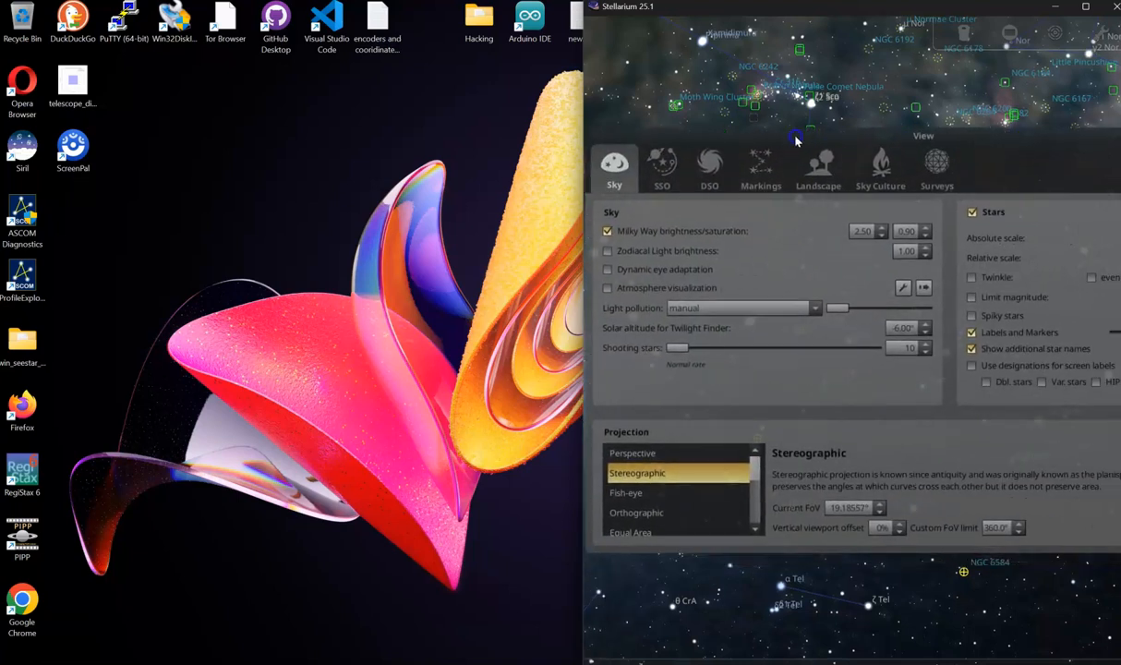
- Browse the Sky, SSO, DSO, Markings and Landscape view tabs while maximizing Stellarium
{"action": "left_click", "coordinate": [661, 167]}
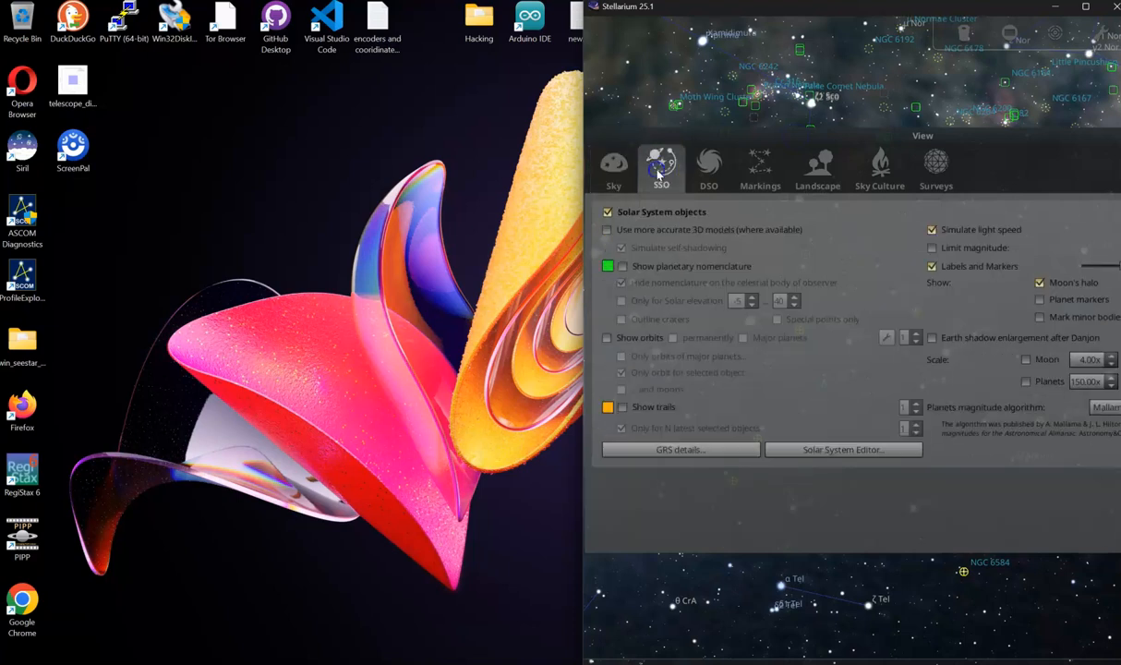
{"action": "mouse_move", "coordinate": [627, 175]}
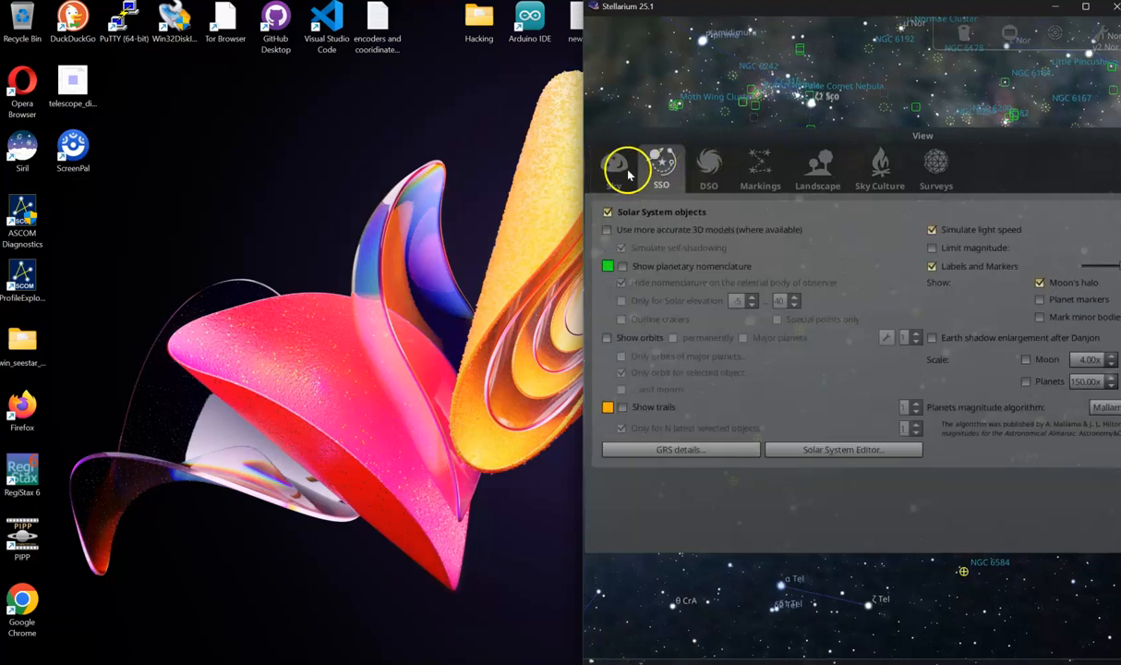
{"action": "left_click", "coordinate": [613, 164]}
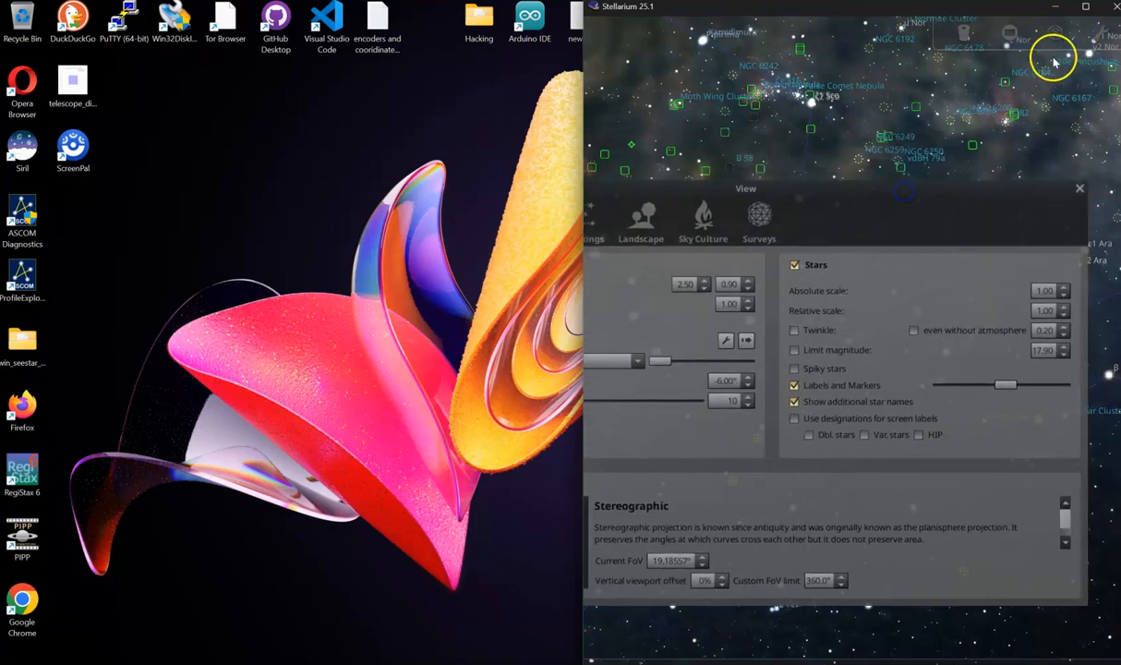
{"action": "left_click", "coordinate": [1085, 6]}
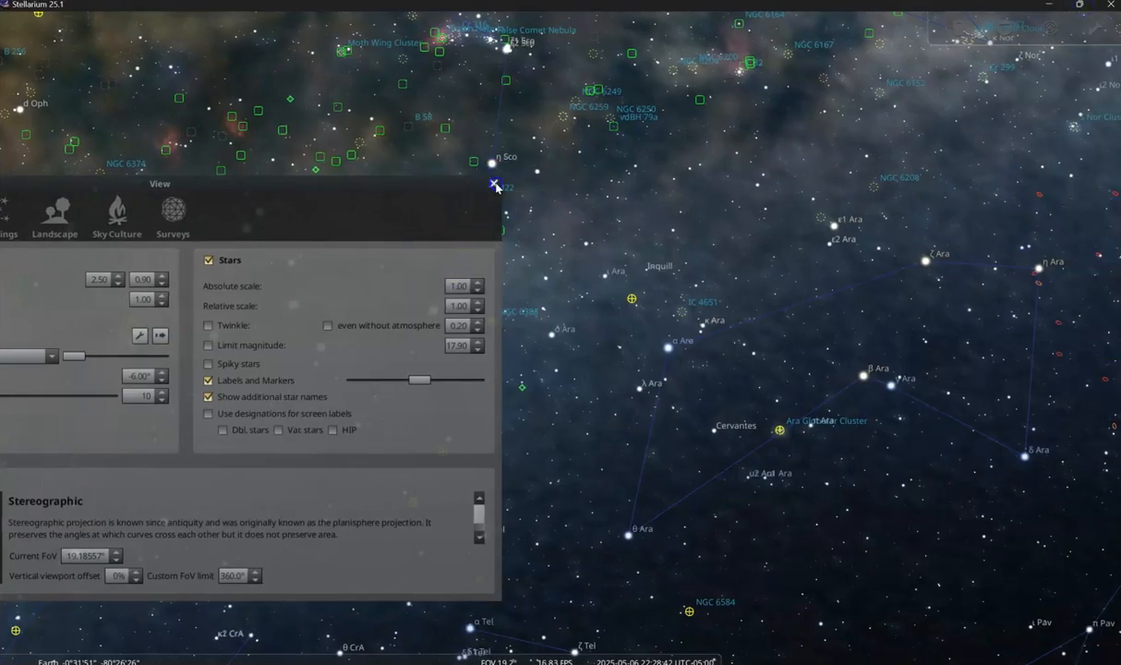
{"action": "left_click", "coordinate": [494, 183]}
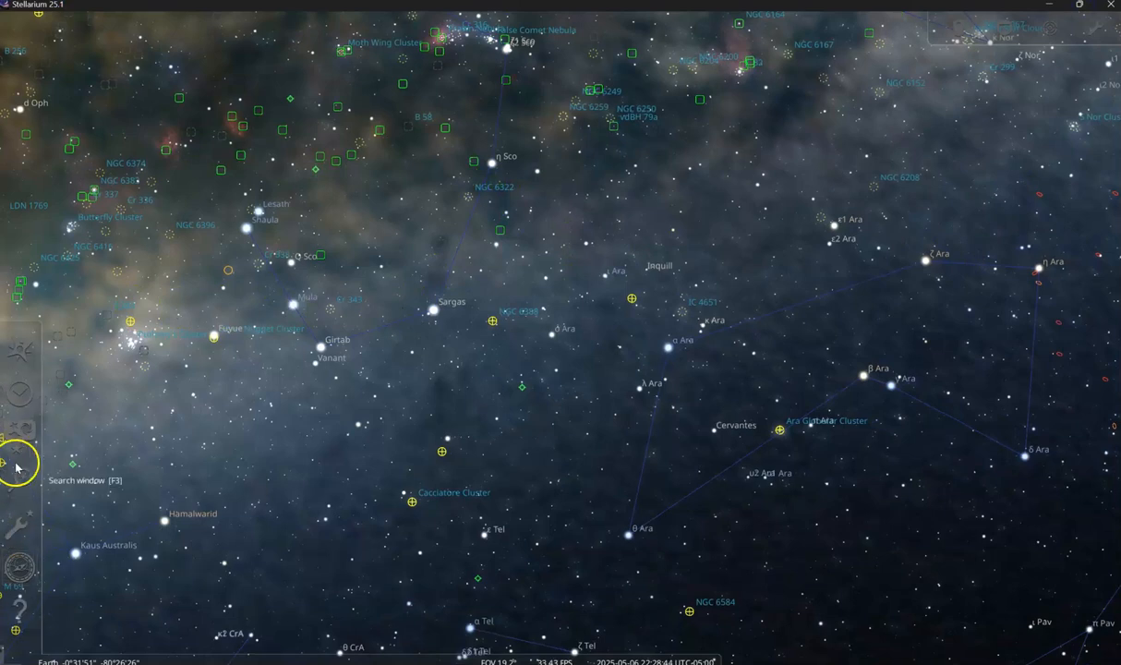
{"action": "mouse_move", "coordinate": [18, 534]}
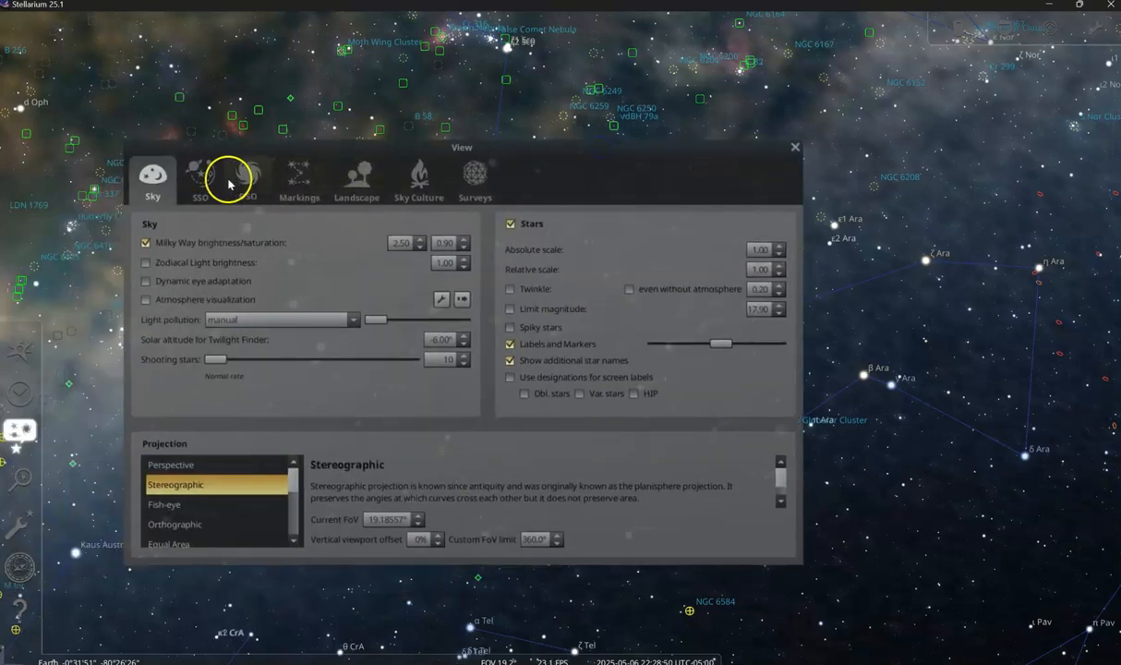
{"action": "left_click", "coordinate": [248, 180]}
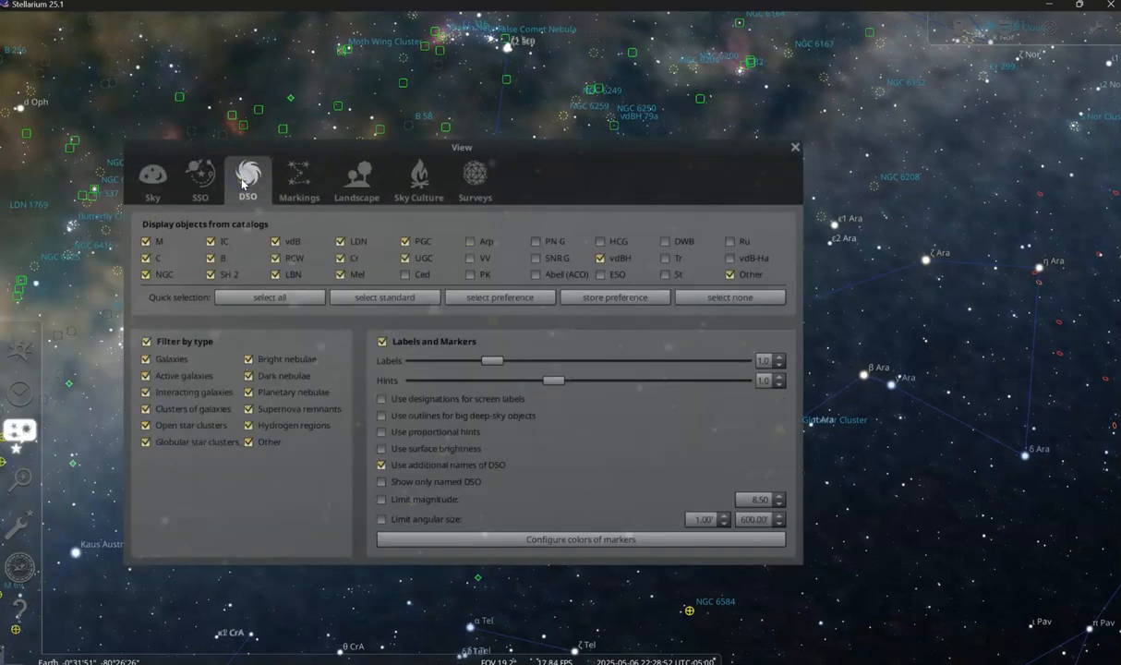
{"action": "mouse_move", "coordinate": [232, 214]}
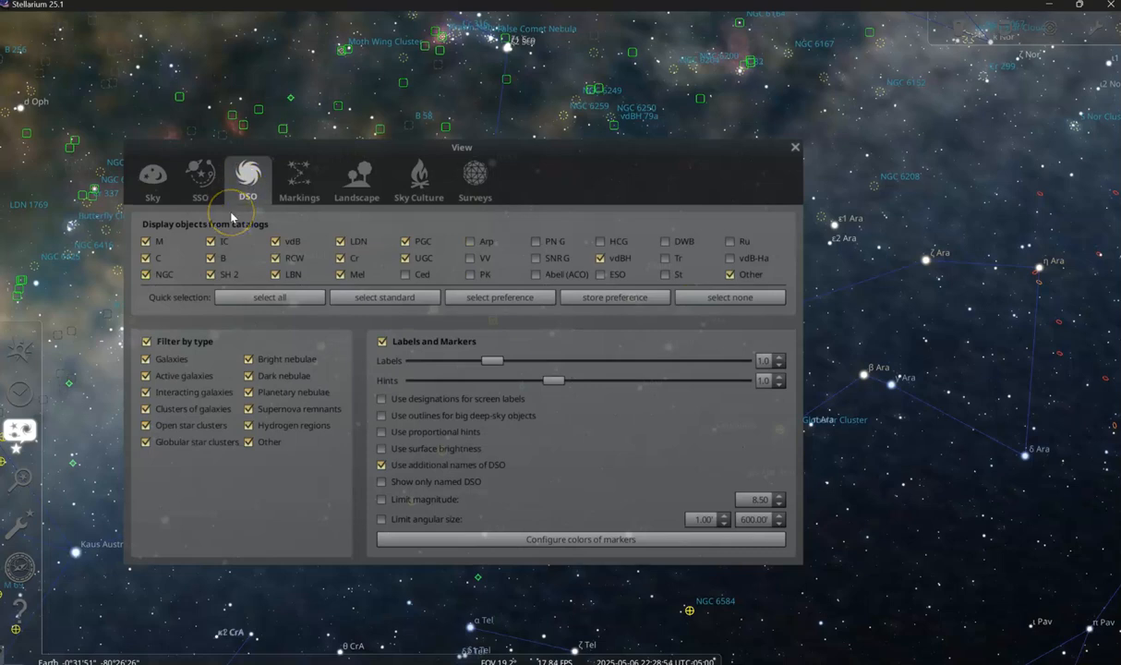
{"action": "left_click", "coordinate": [298, 180]}
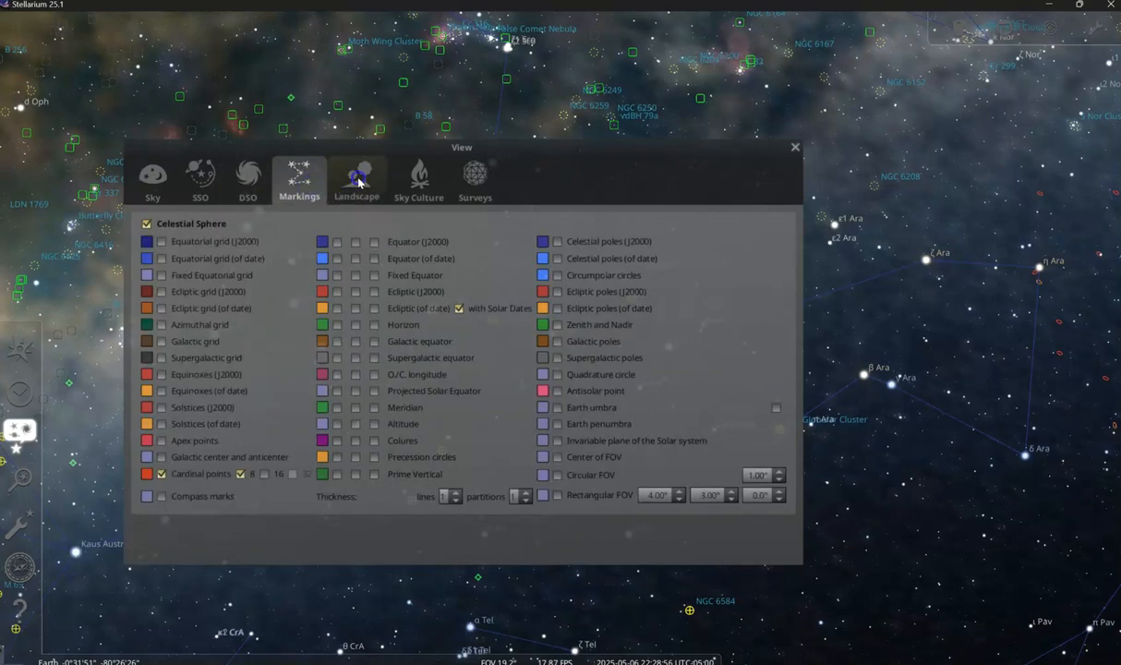
{"action": "left_click", "coordinate": [418, 180]}
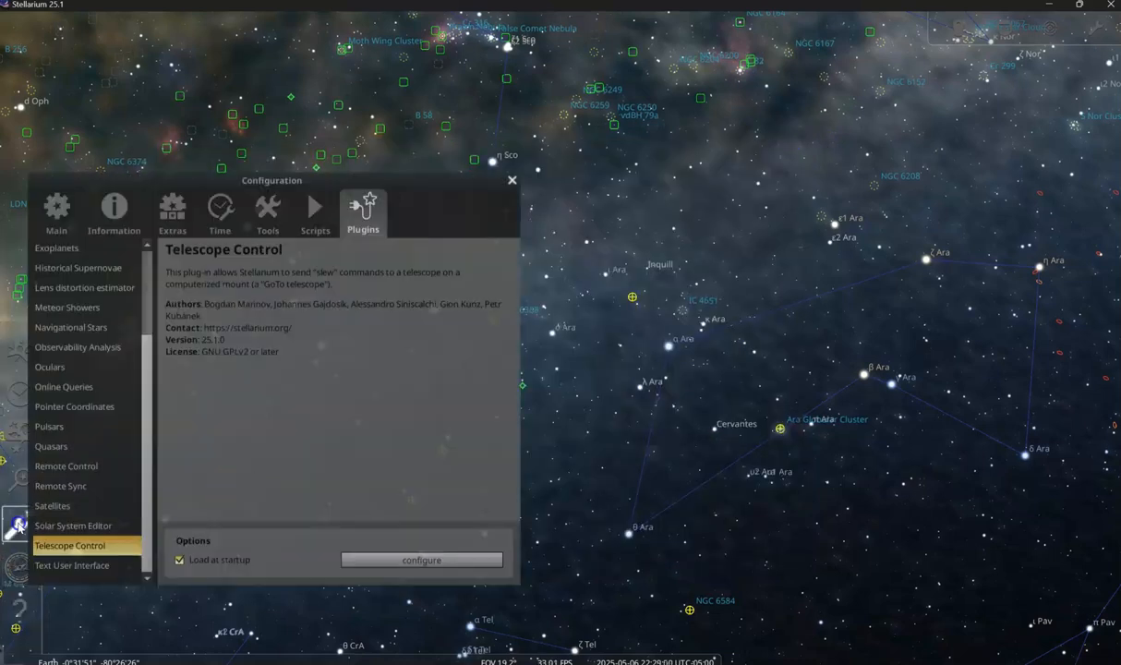
- Review the Main and Information pages with Customized object fields, then close Configuration
{"action": "left_click", "coordinate": [56, 208]}
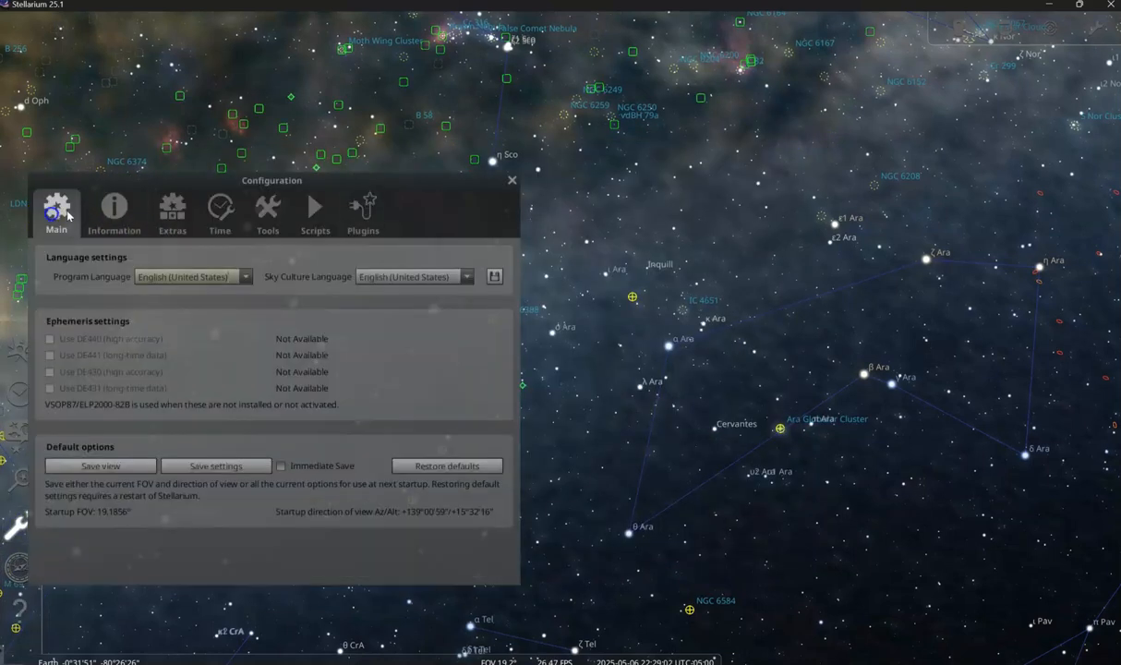
{"action": "left_click", "coordinate": [113, 212]}
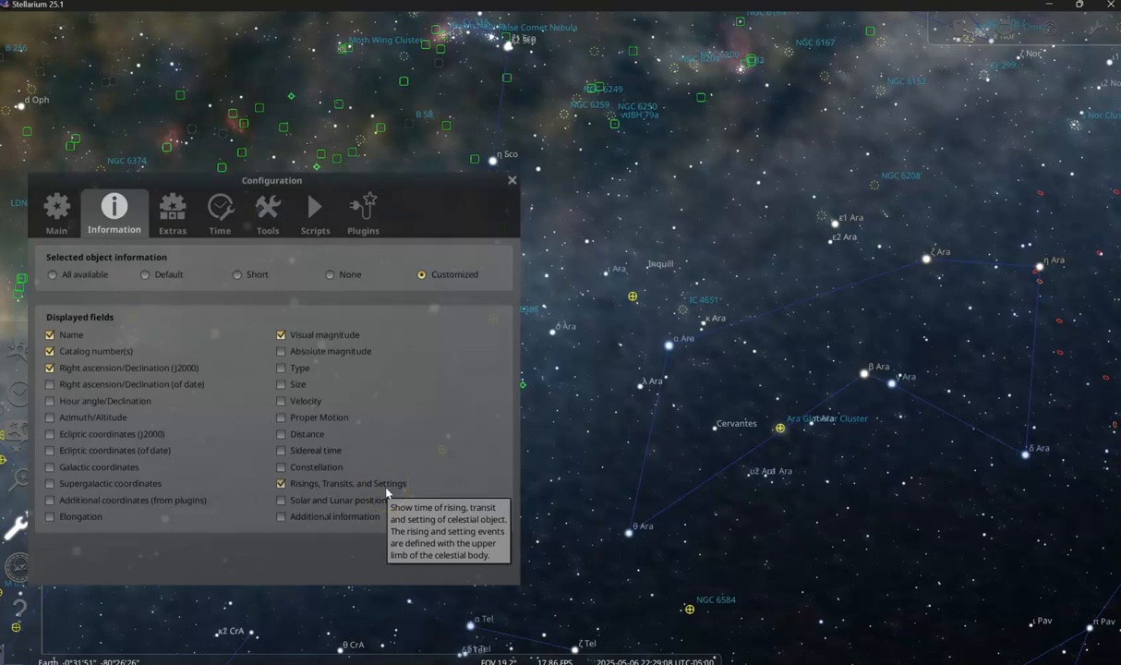
{"action": "mouse_move", "coordinate": [88, 363]}
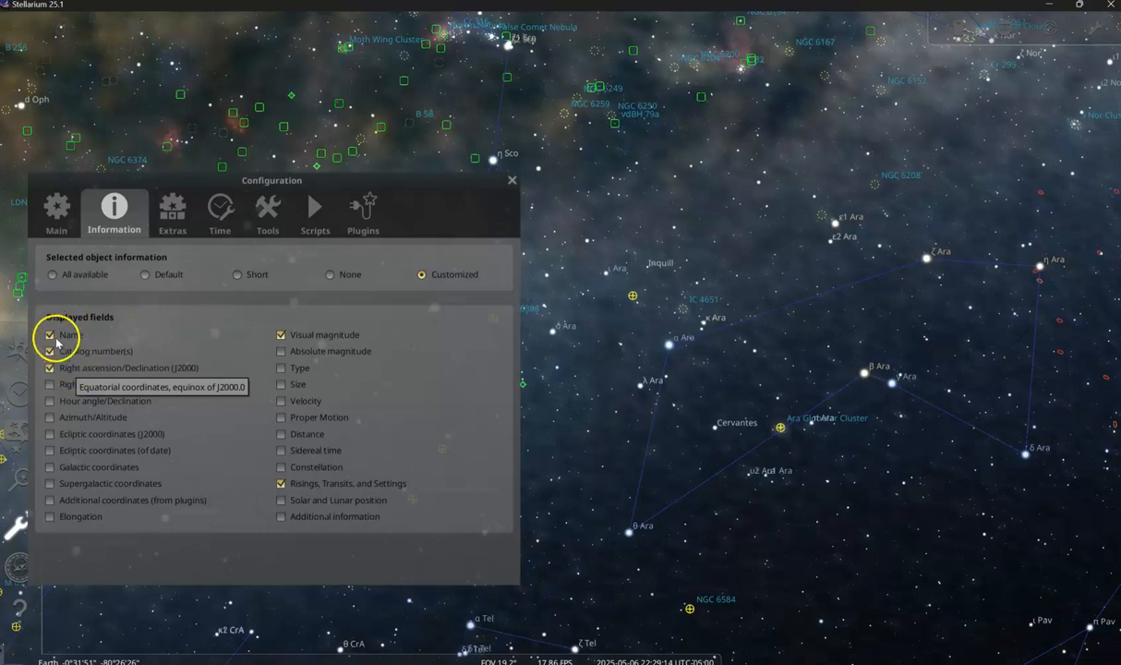
{"action": "mouse_move", "coordinate": [79, 374]}
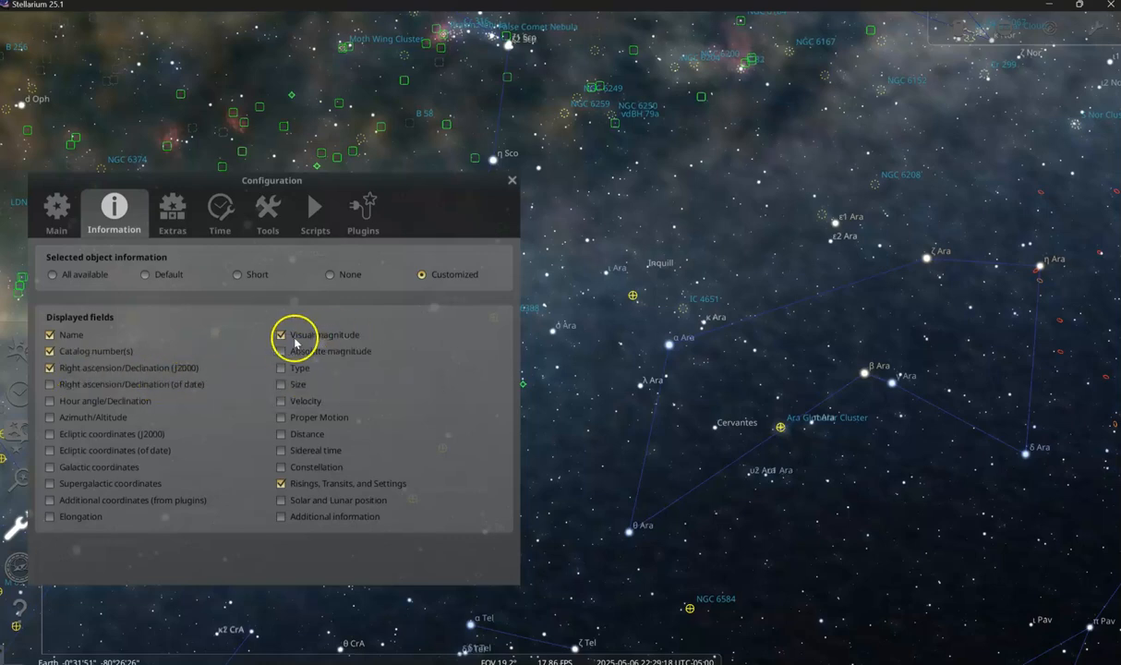
{"action": "mouse_move", "coordinate": [312, 483]}
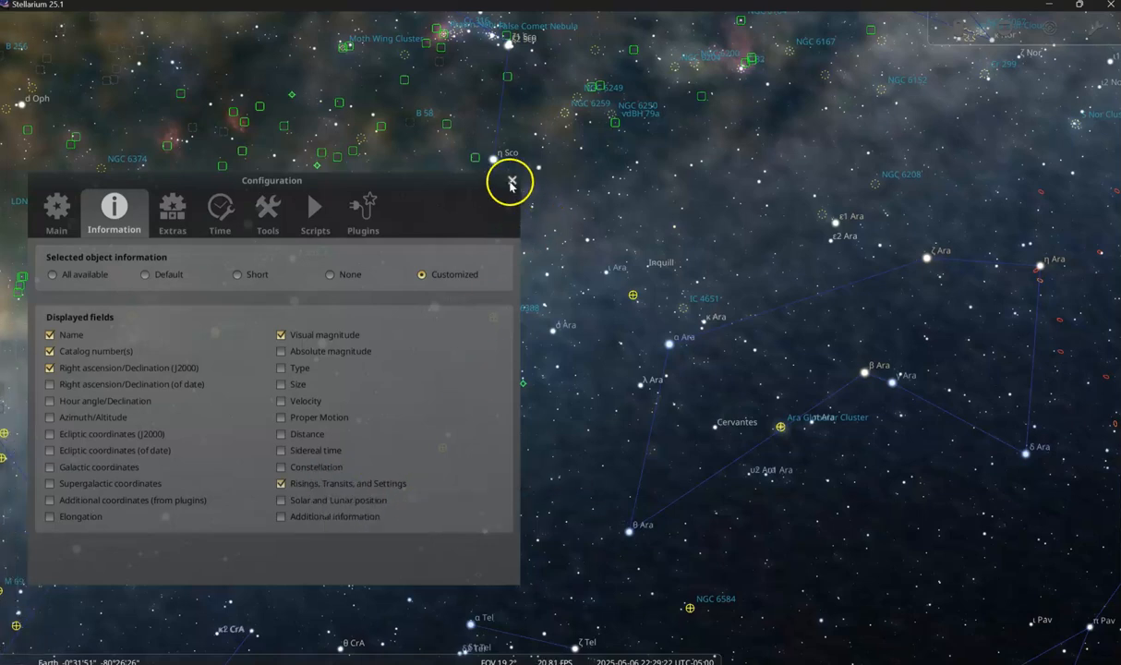
{"action": "left_click", "coordinate": [511, 181]}
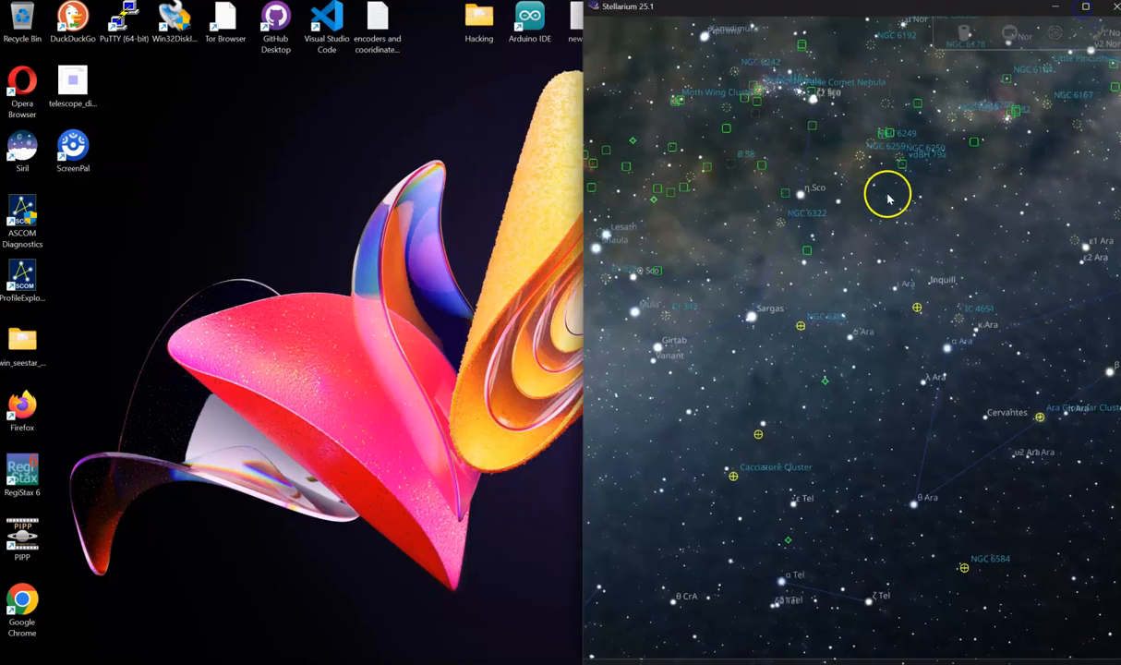
{"action": "mouse_move", "coordinate": [804, 109]}
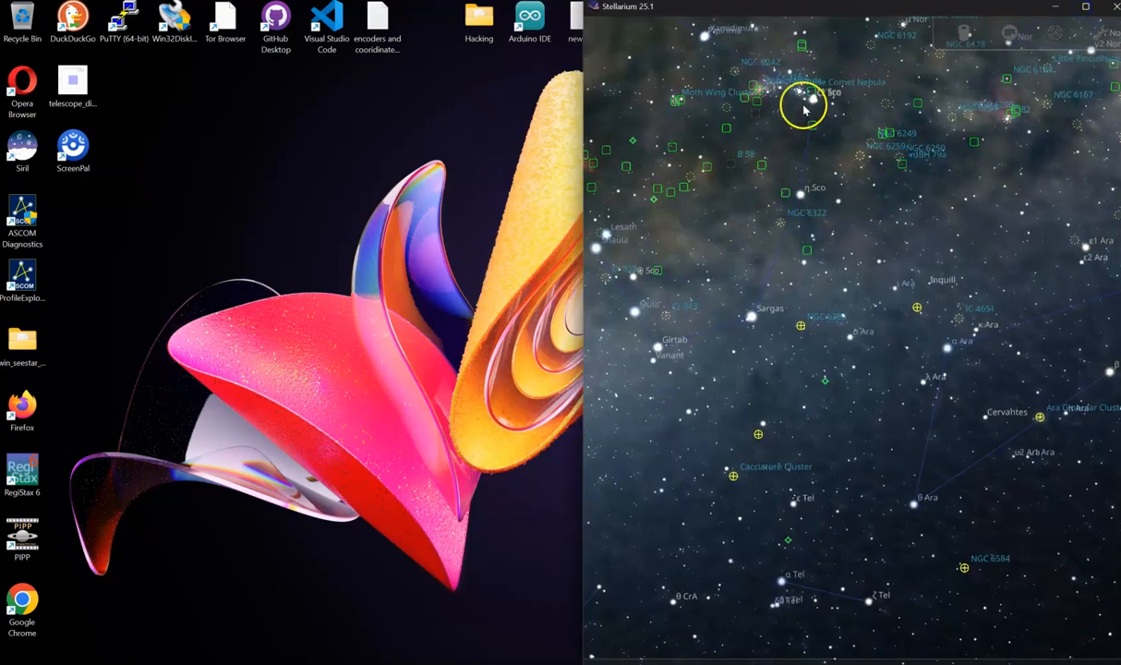
{"action": "mouse_move", "coordinate": [590, 225]}
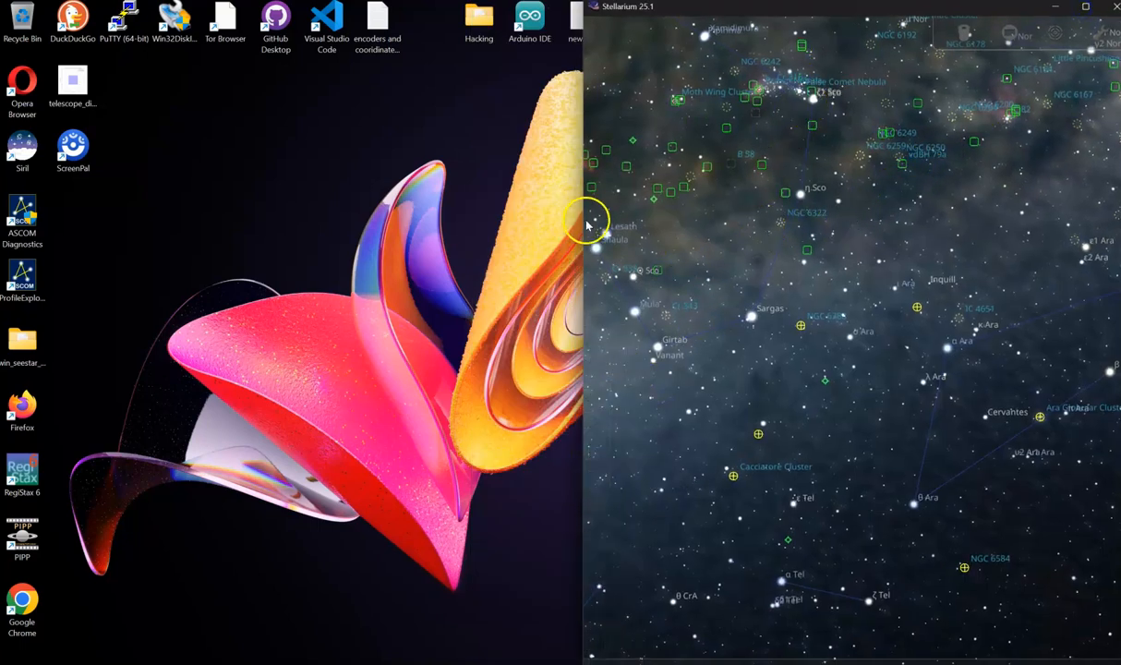
{"action": "mouse_move", "coordinate": [826, 13]}
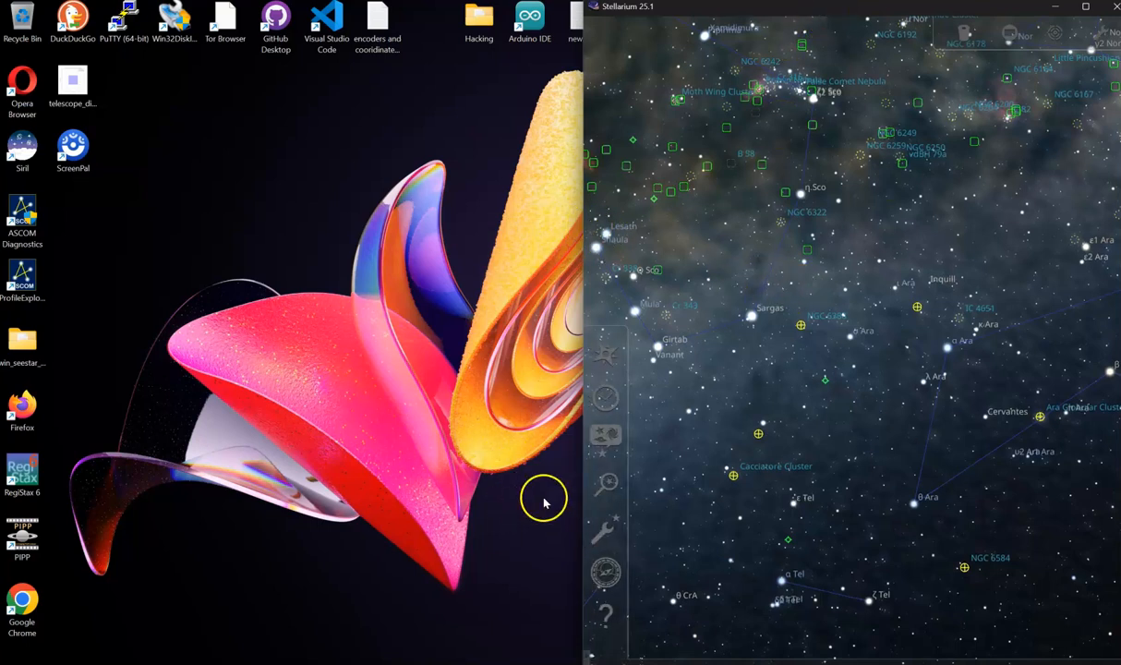
- Reopen Configuration on the Main startup defaults page, then close it again
{"action": "left_click", "coordinate": [605, 528]}
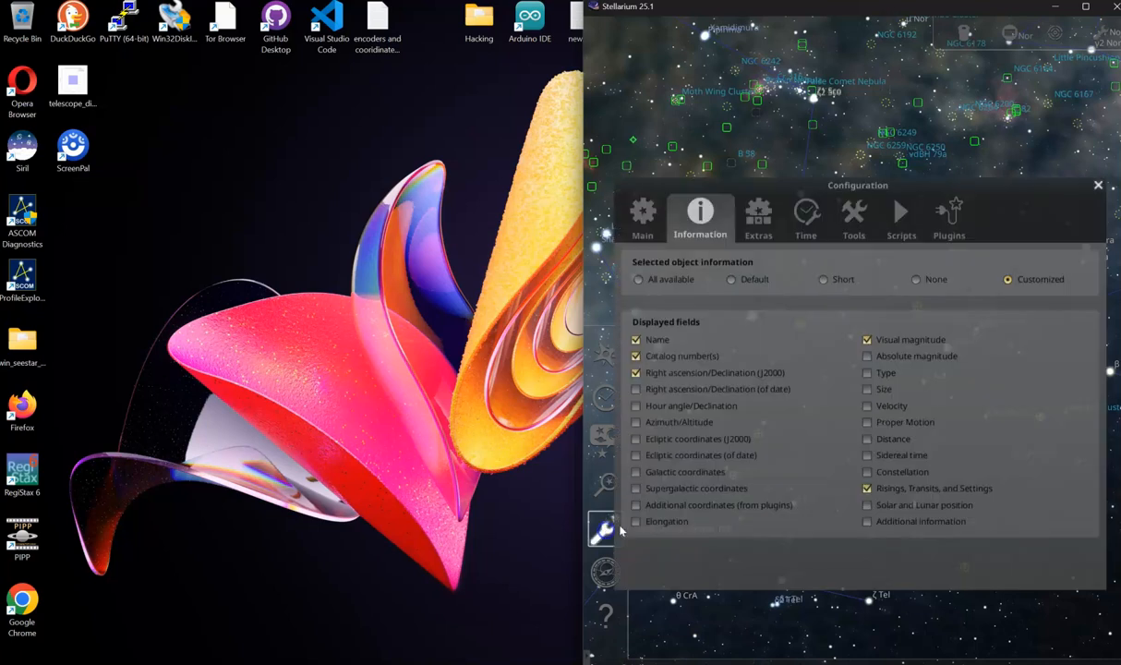
{"action": "mouse_move", "coordinate": [835, 213]}
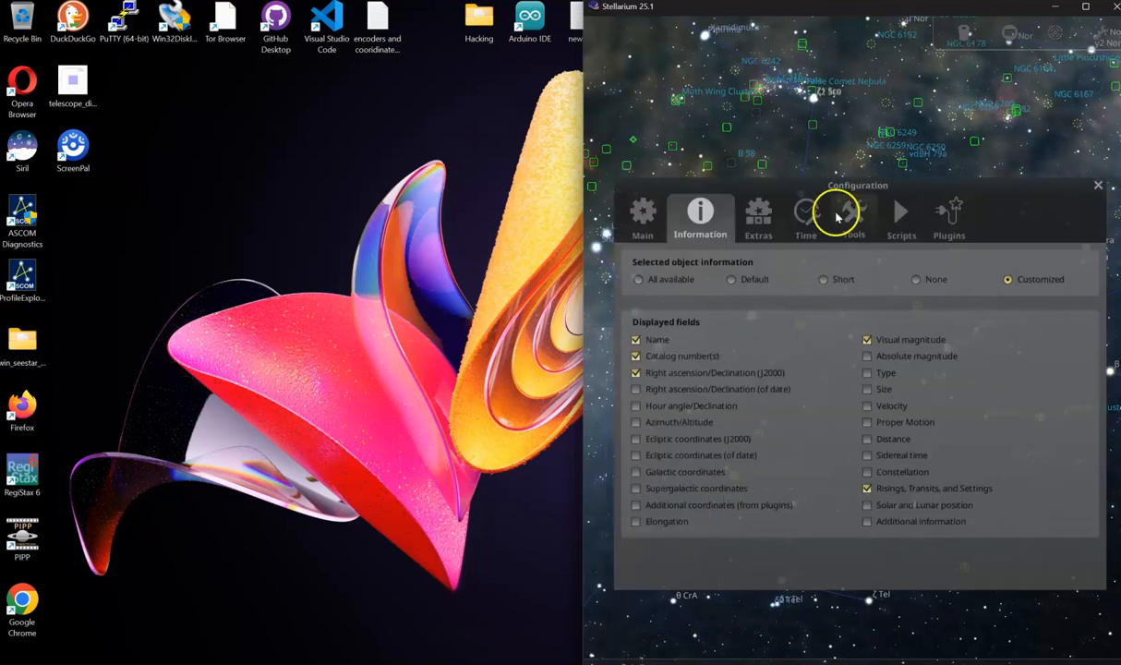
{"action": "left_click", "coordinate": [641, 217]}
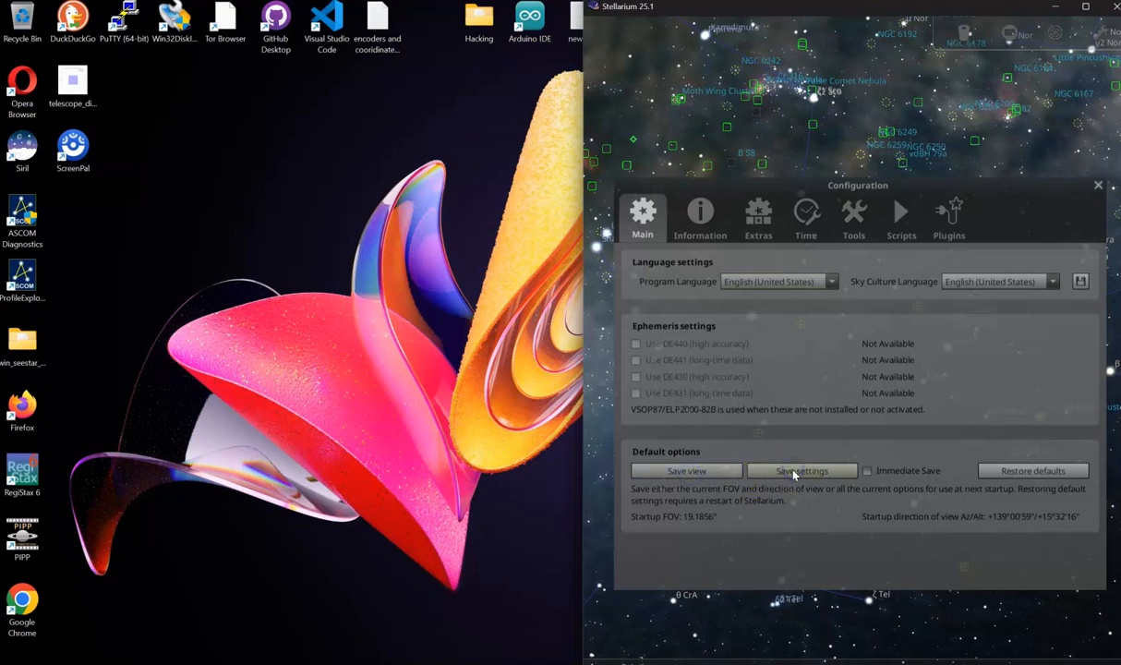
{"action": "mouse_move", "coordinate": [1105, 229]}
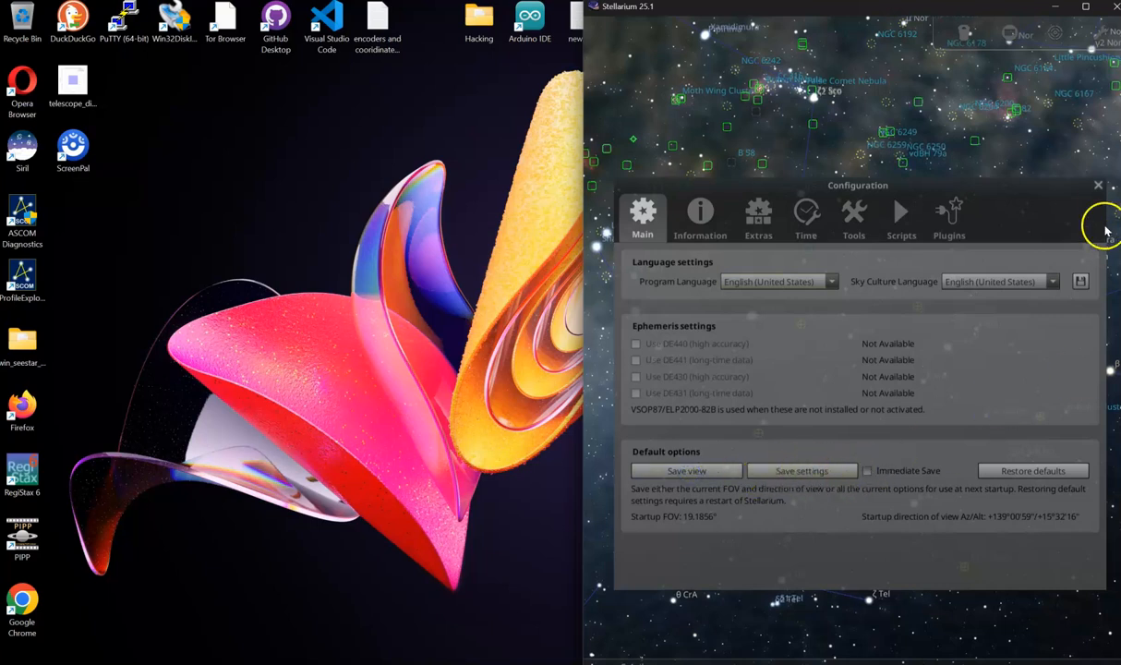
{"action": "left_click", "coordinate": [1098, 184]}
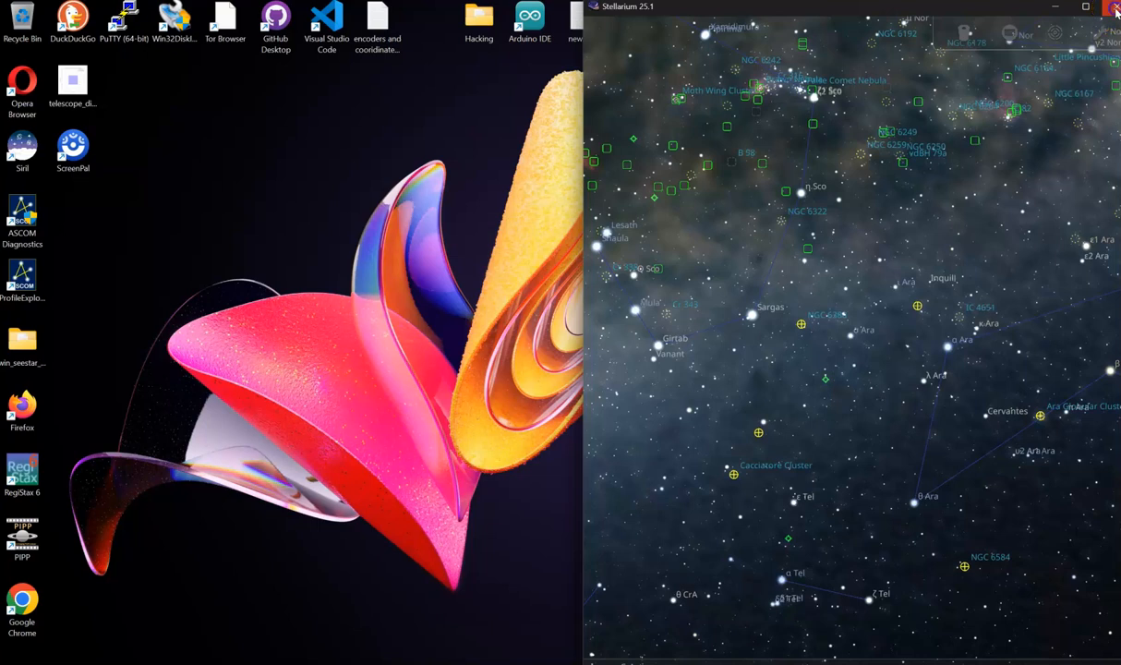
- Exit Stellarium by closing its main window
{"action": "left_click", "coordinate": [1115, 8]}
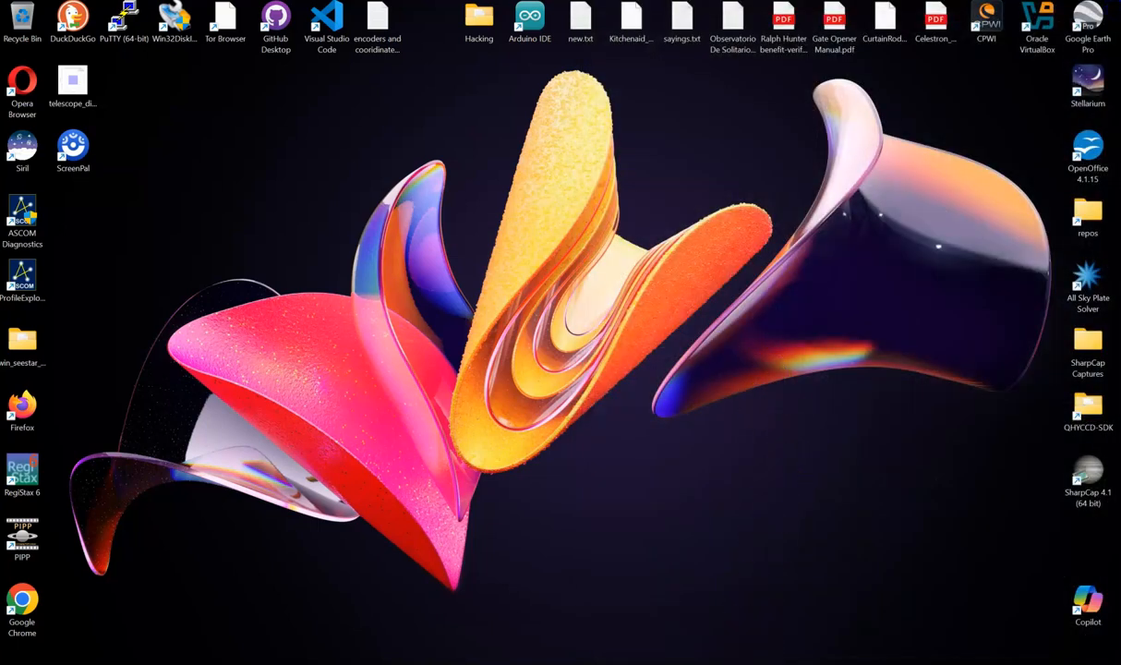
{"action": "mouse_move", "coordinate": [817, 203]}
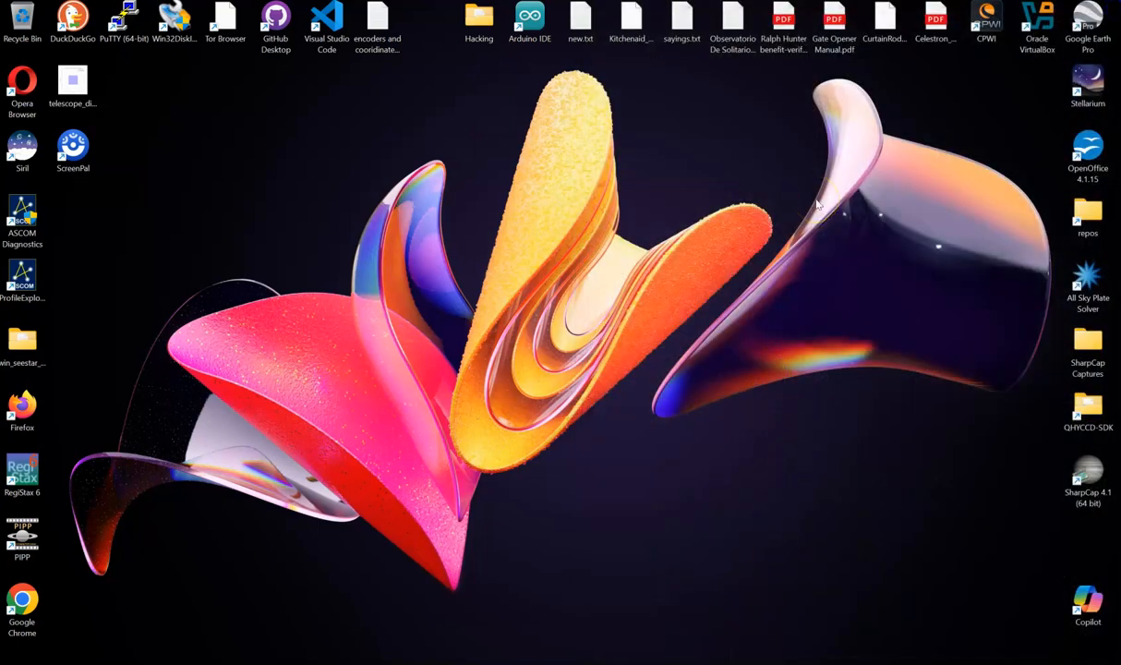